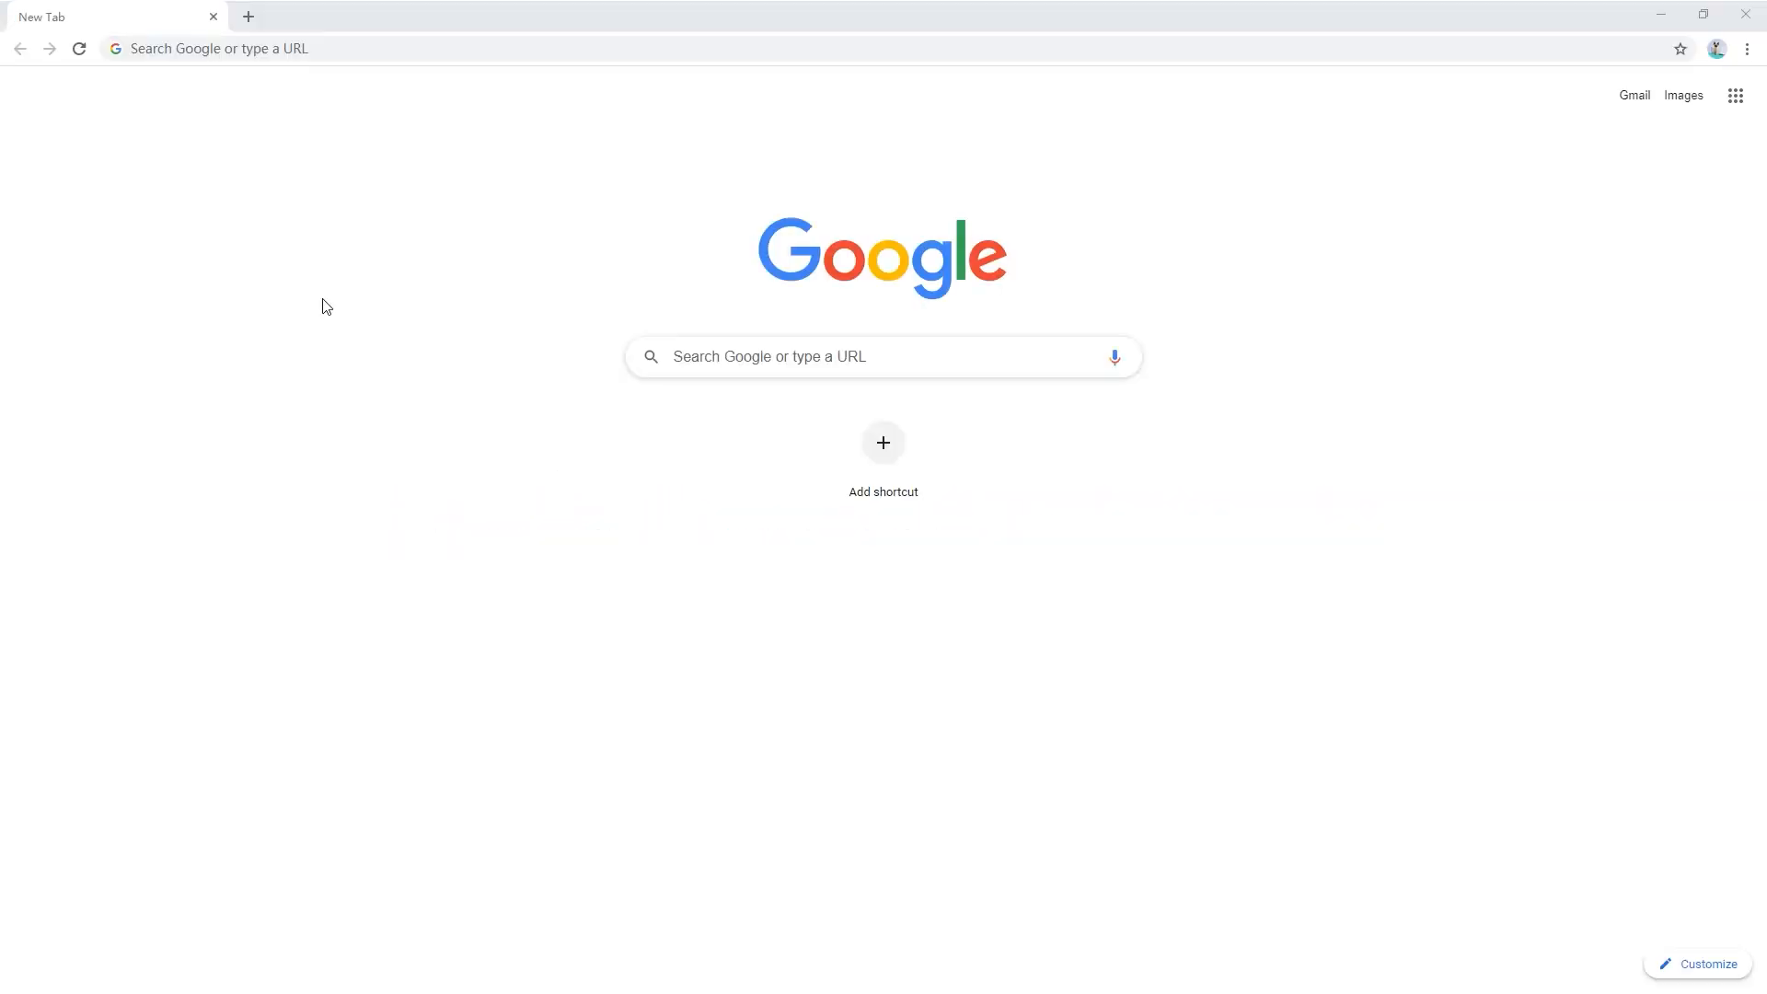
type("www.chitubox.com")
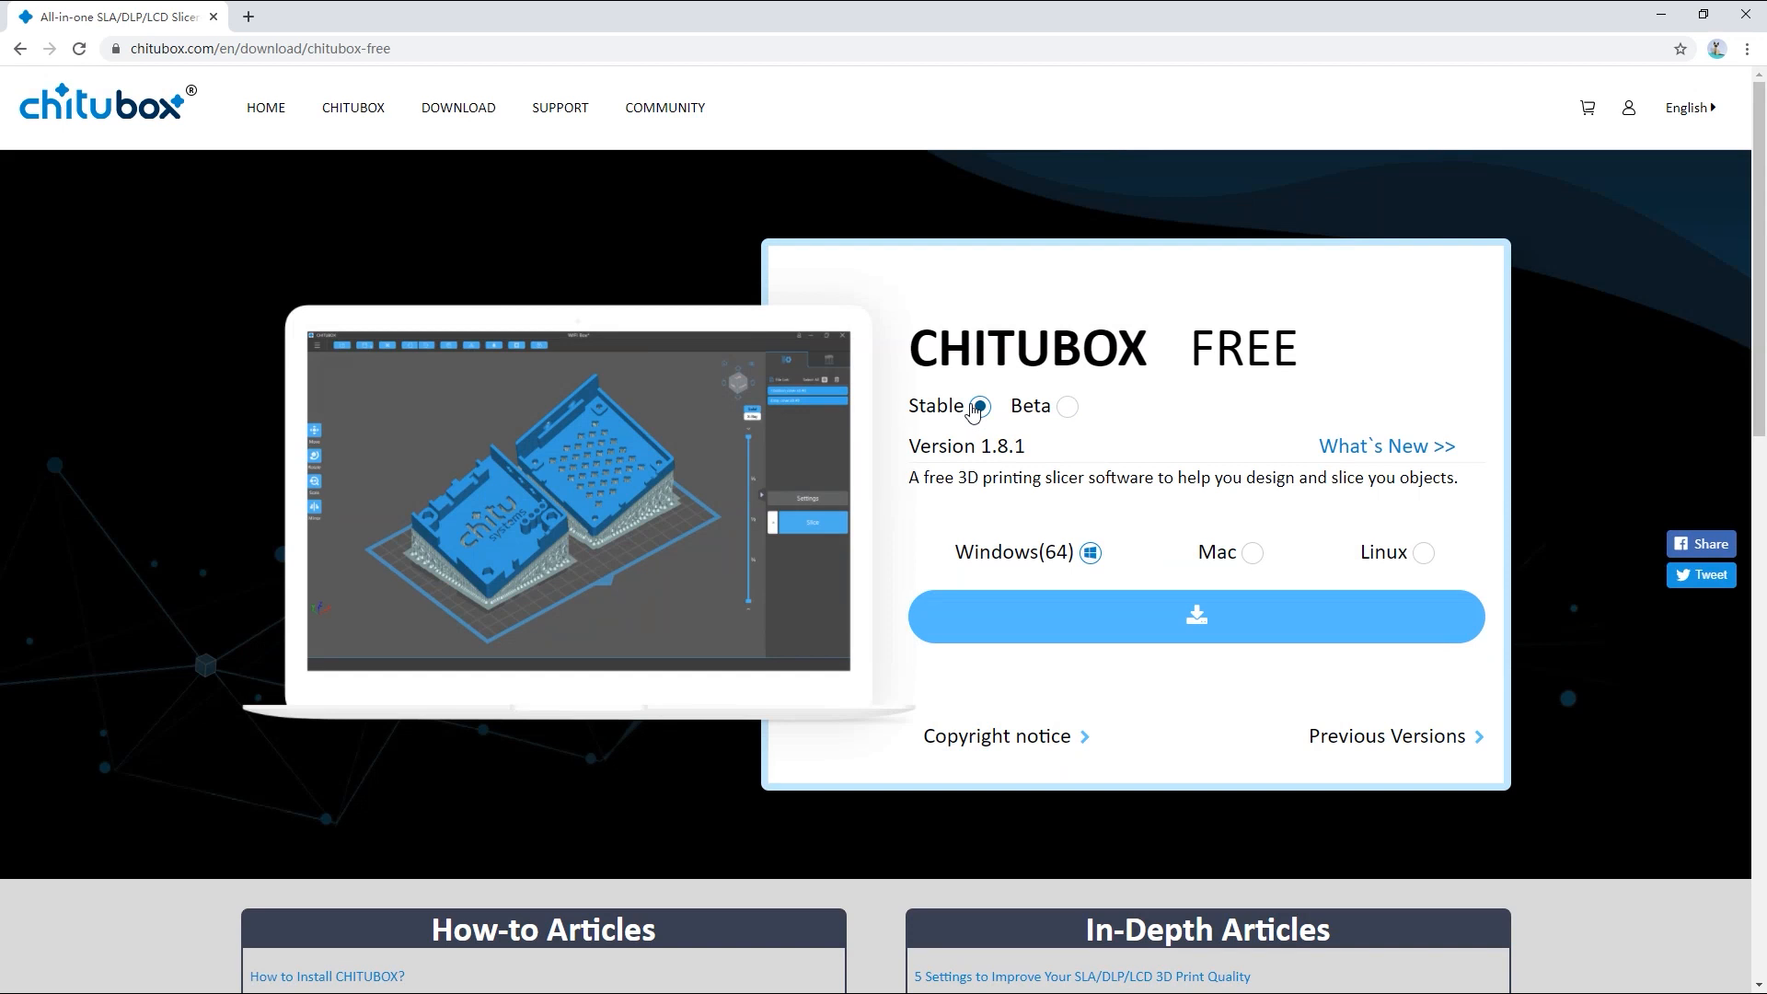
- Try the Mac and Linux options, then request the Windows(64) 1.8.1 installer
left_click(1266, 553)
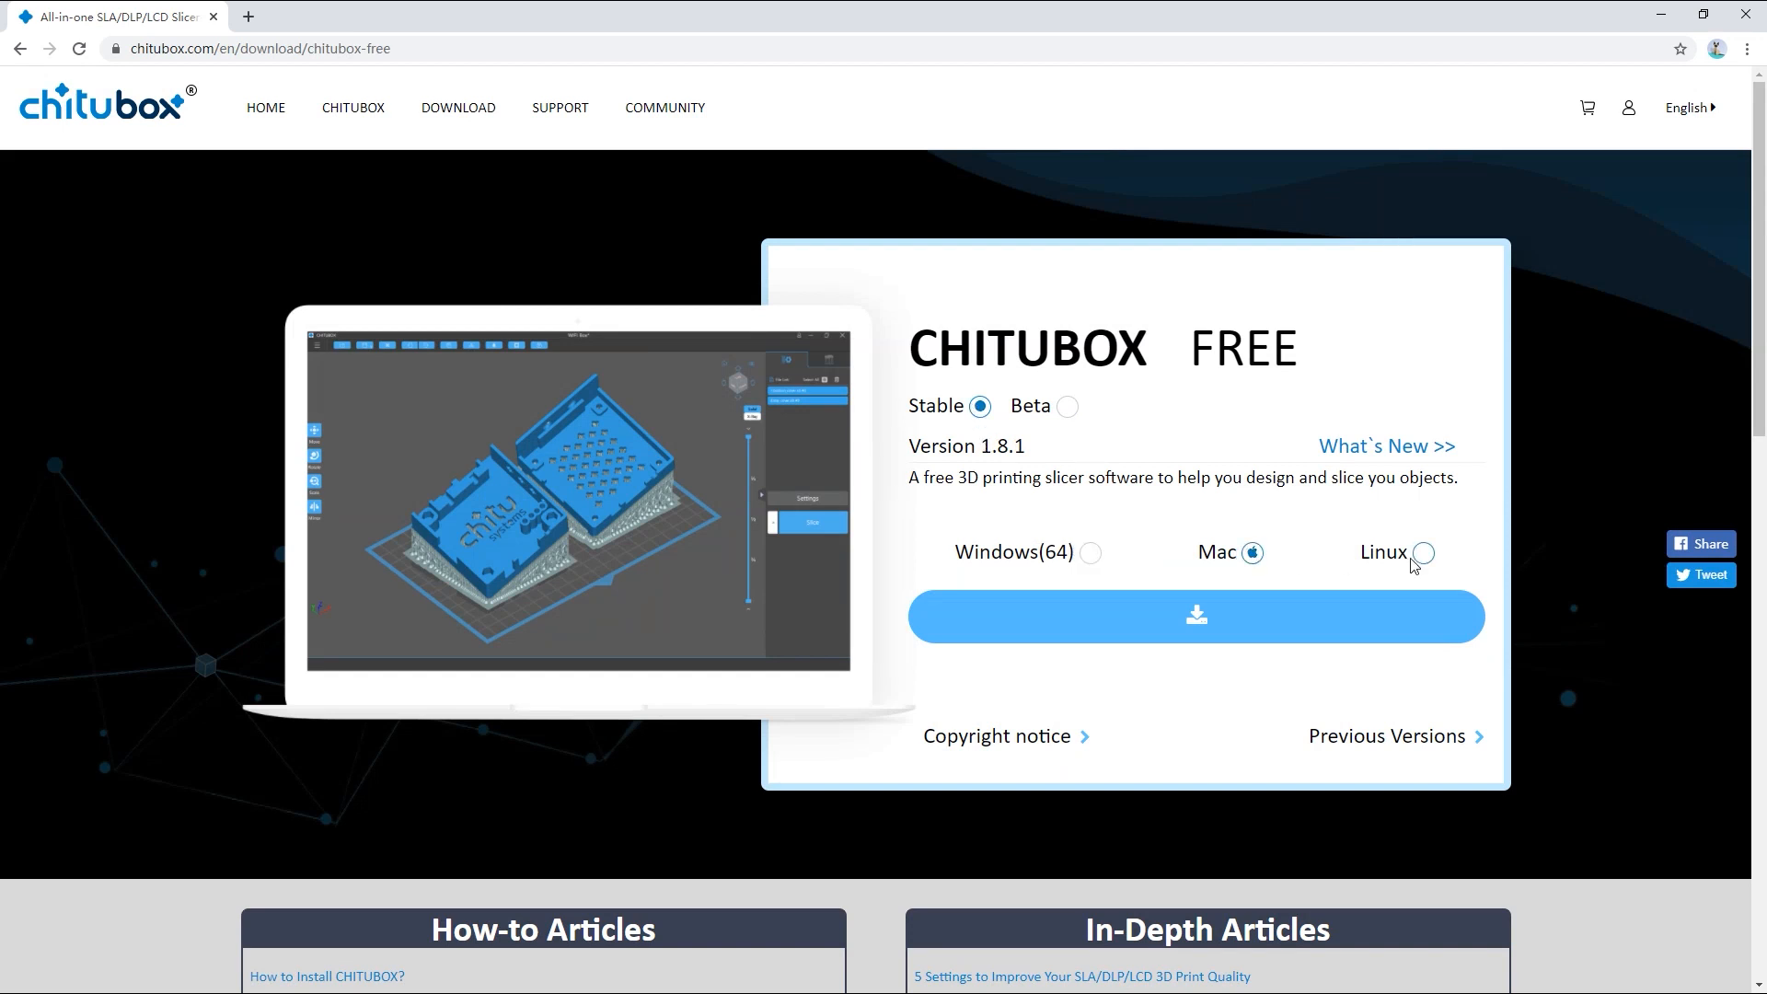
left_click(1424, 553)
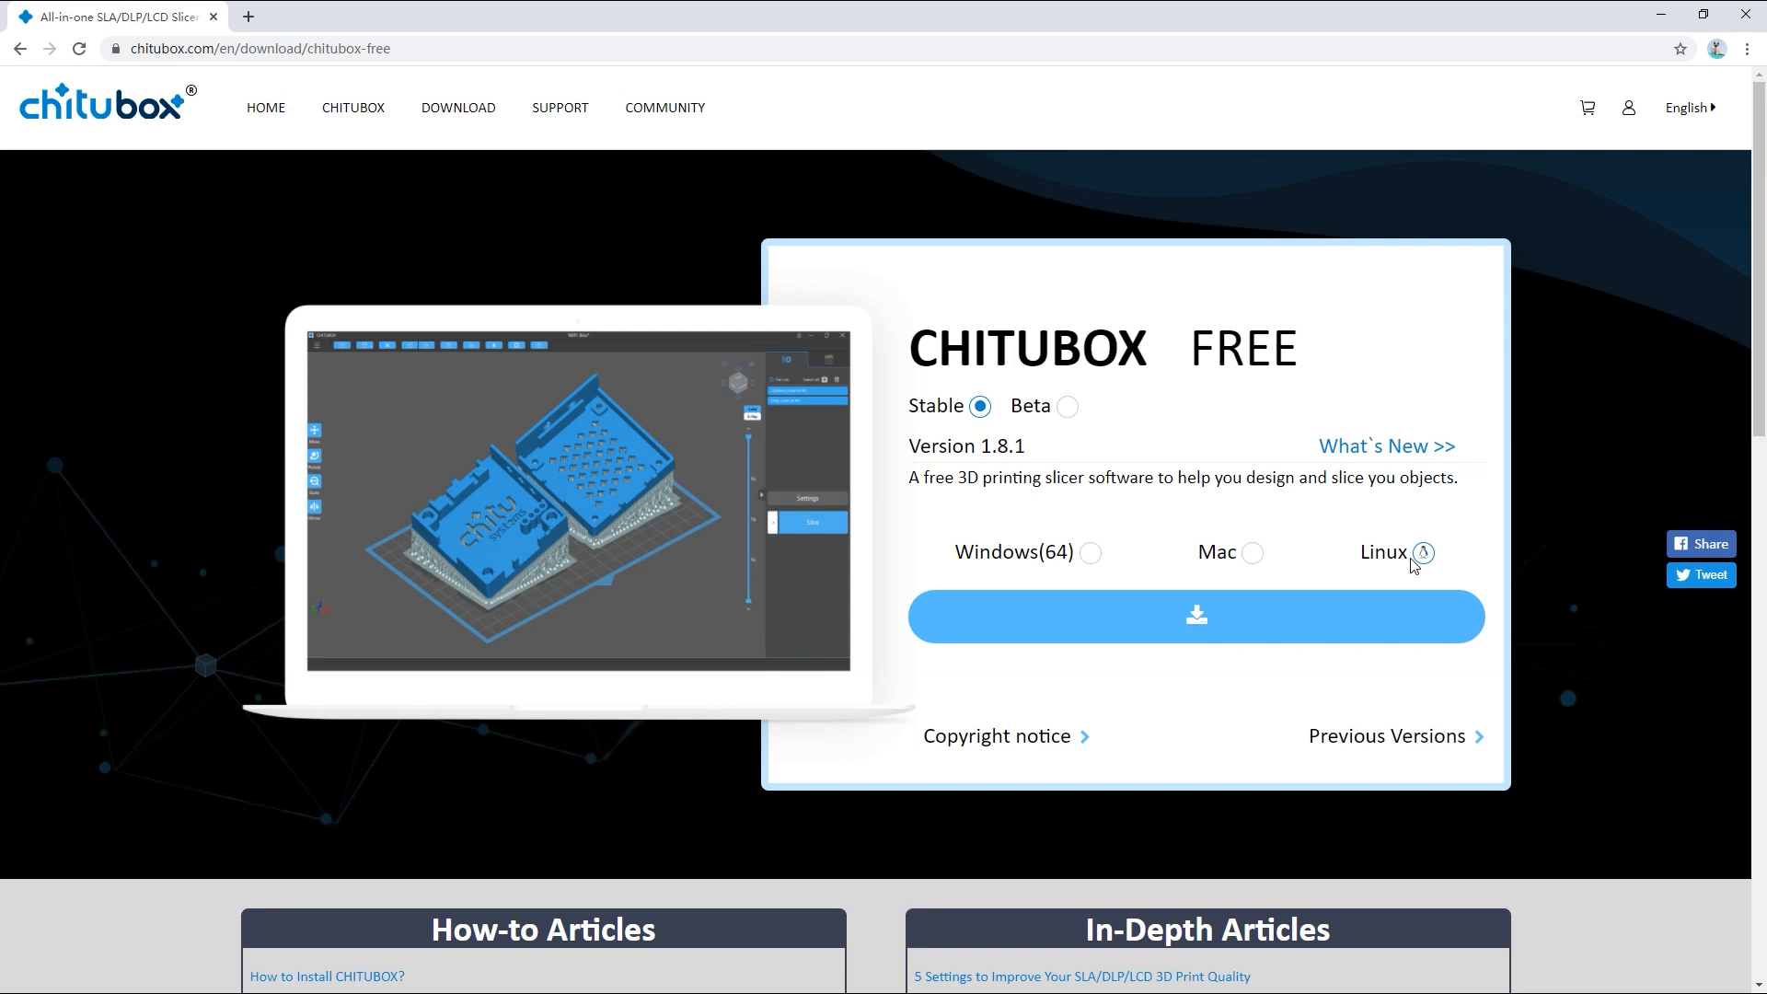
left_click(1088, 553)
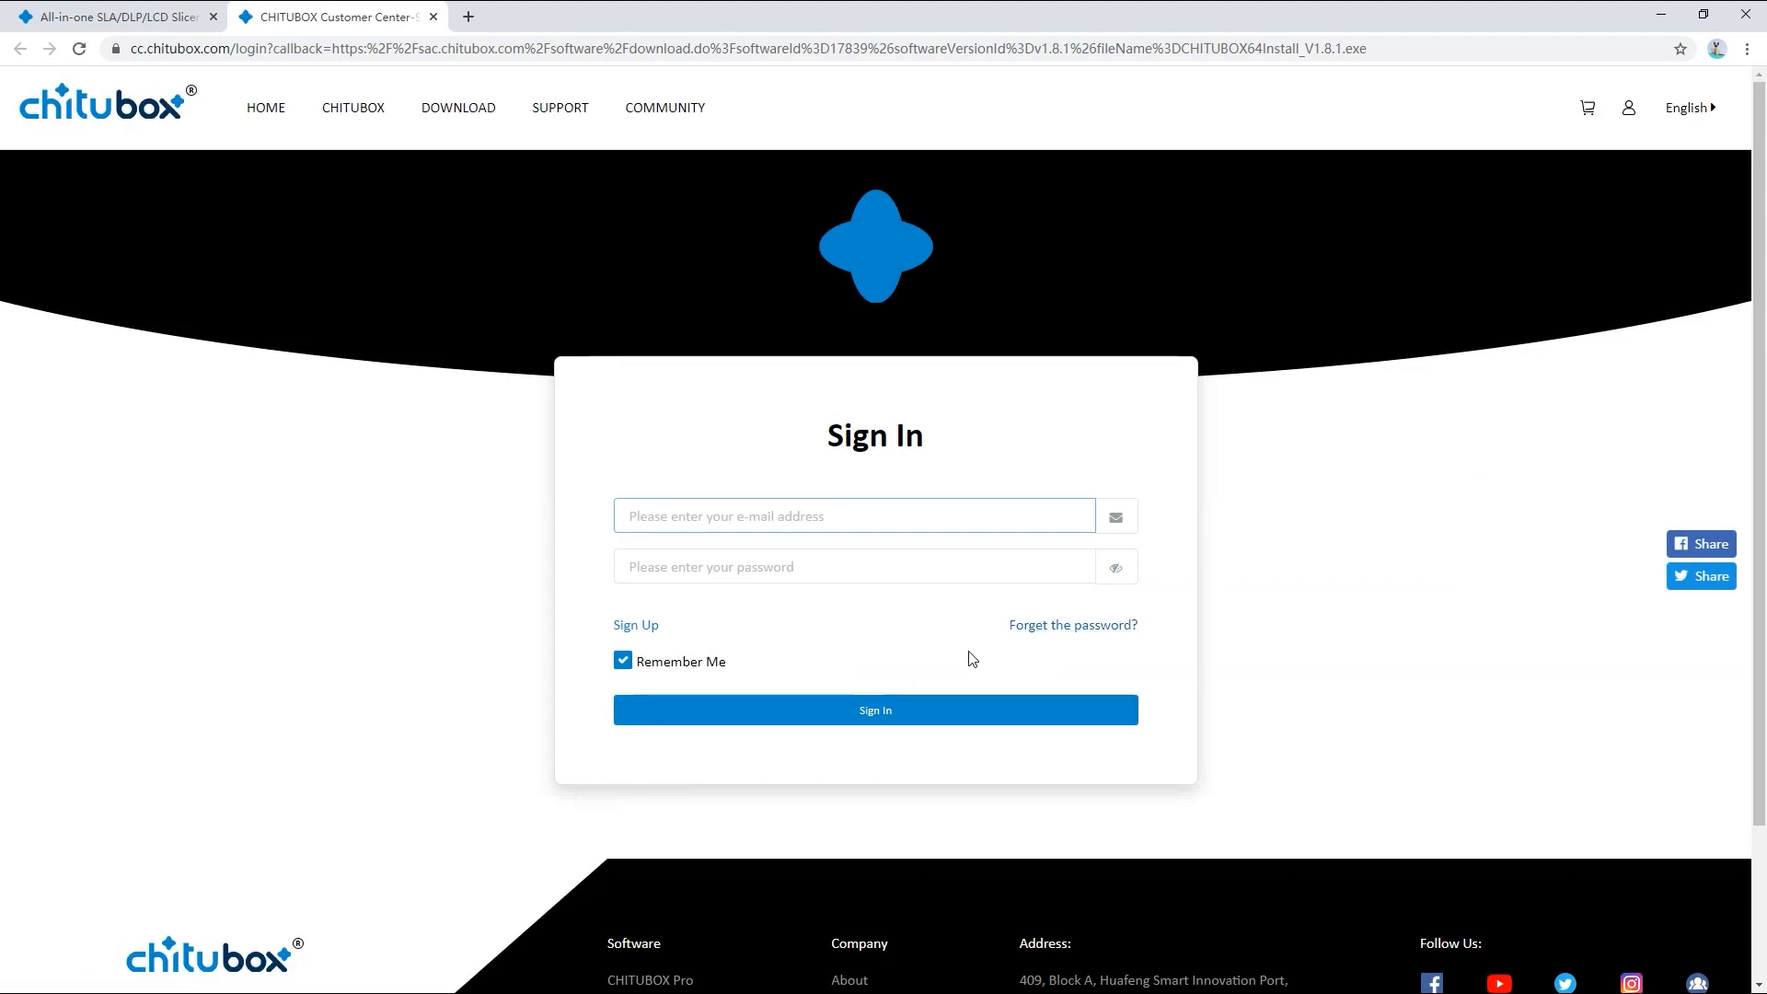
mouse_move(736, 574)
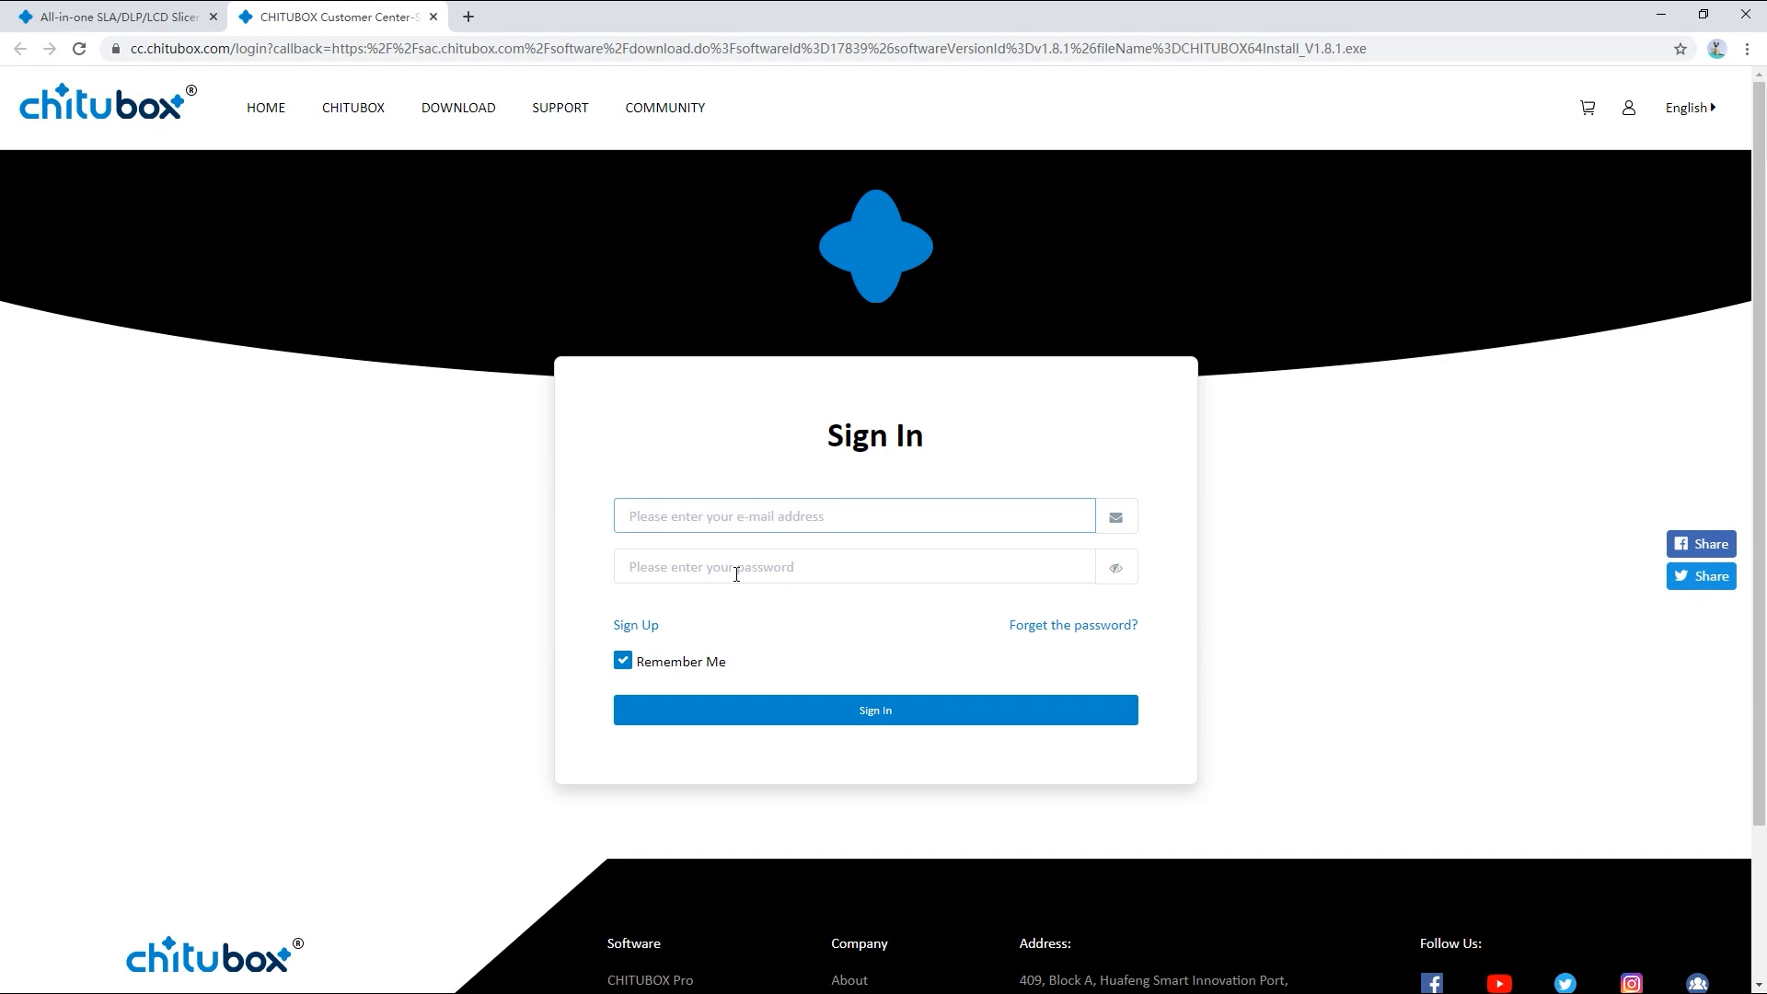
- Switch from the Sign In form to the Sign Up registration form
left_click(634, 624)
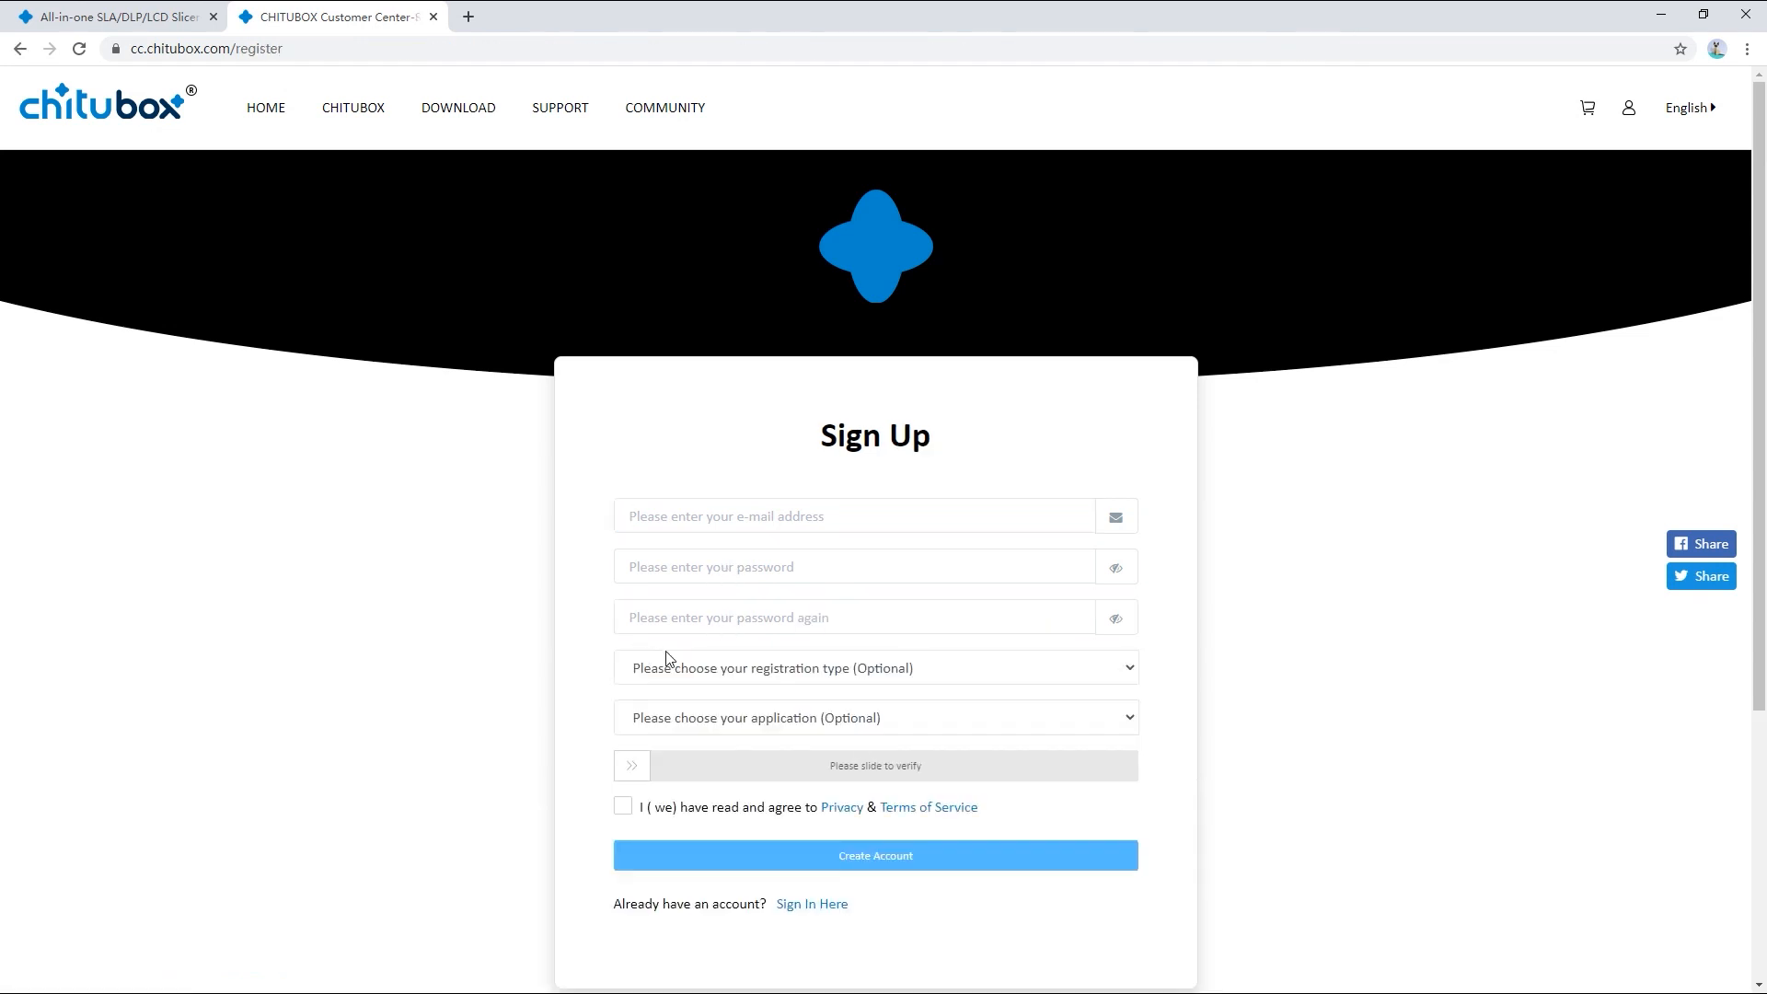
- Enter the e-mail address 'test@c' in the sign-up form
left_click(853, 516)
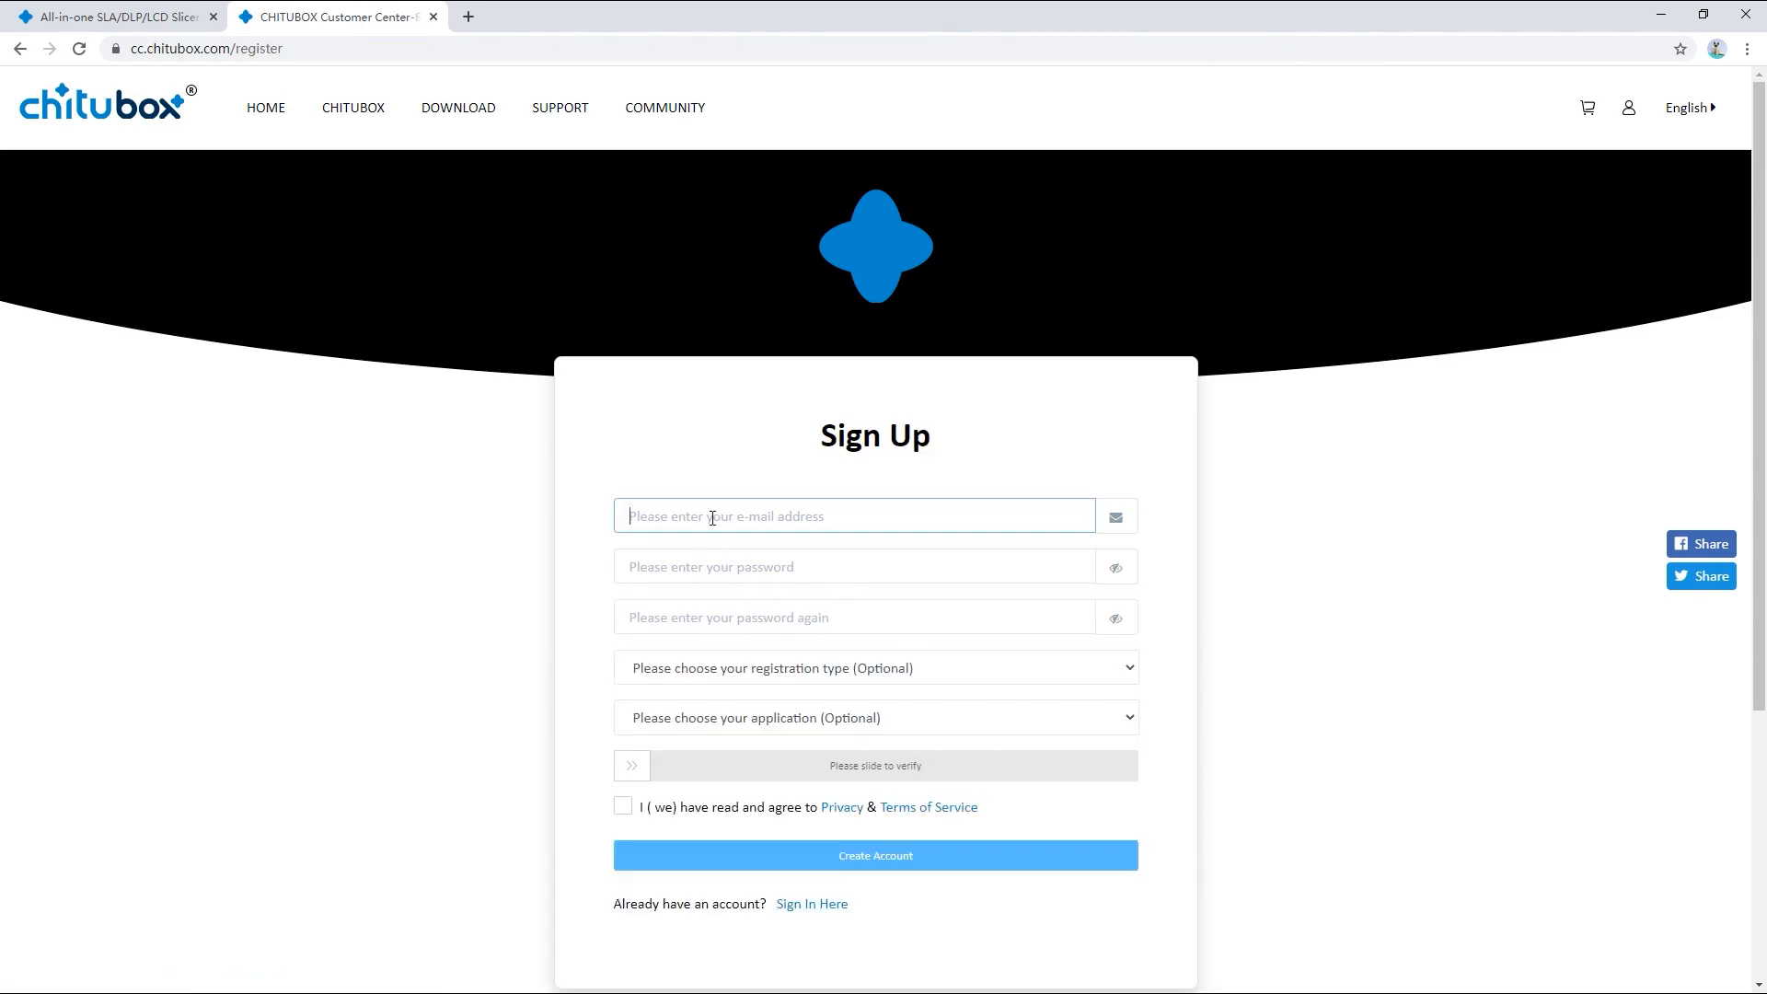
type("test@chitubox.com")
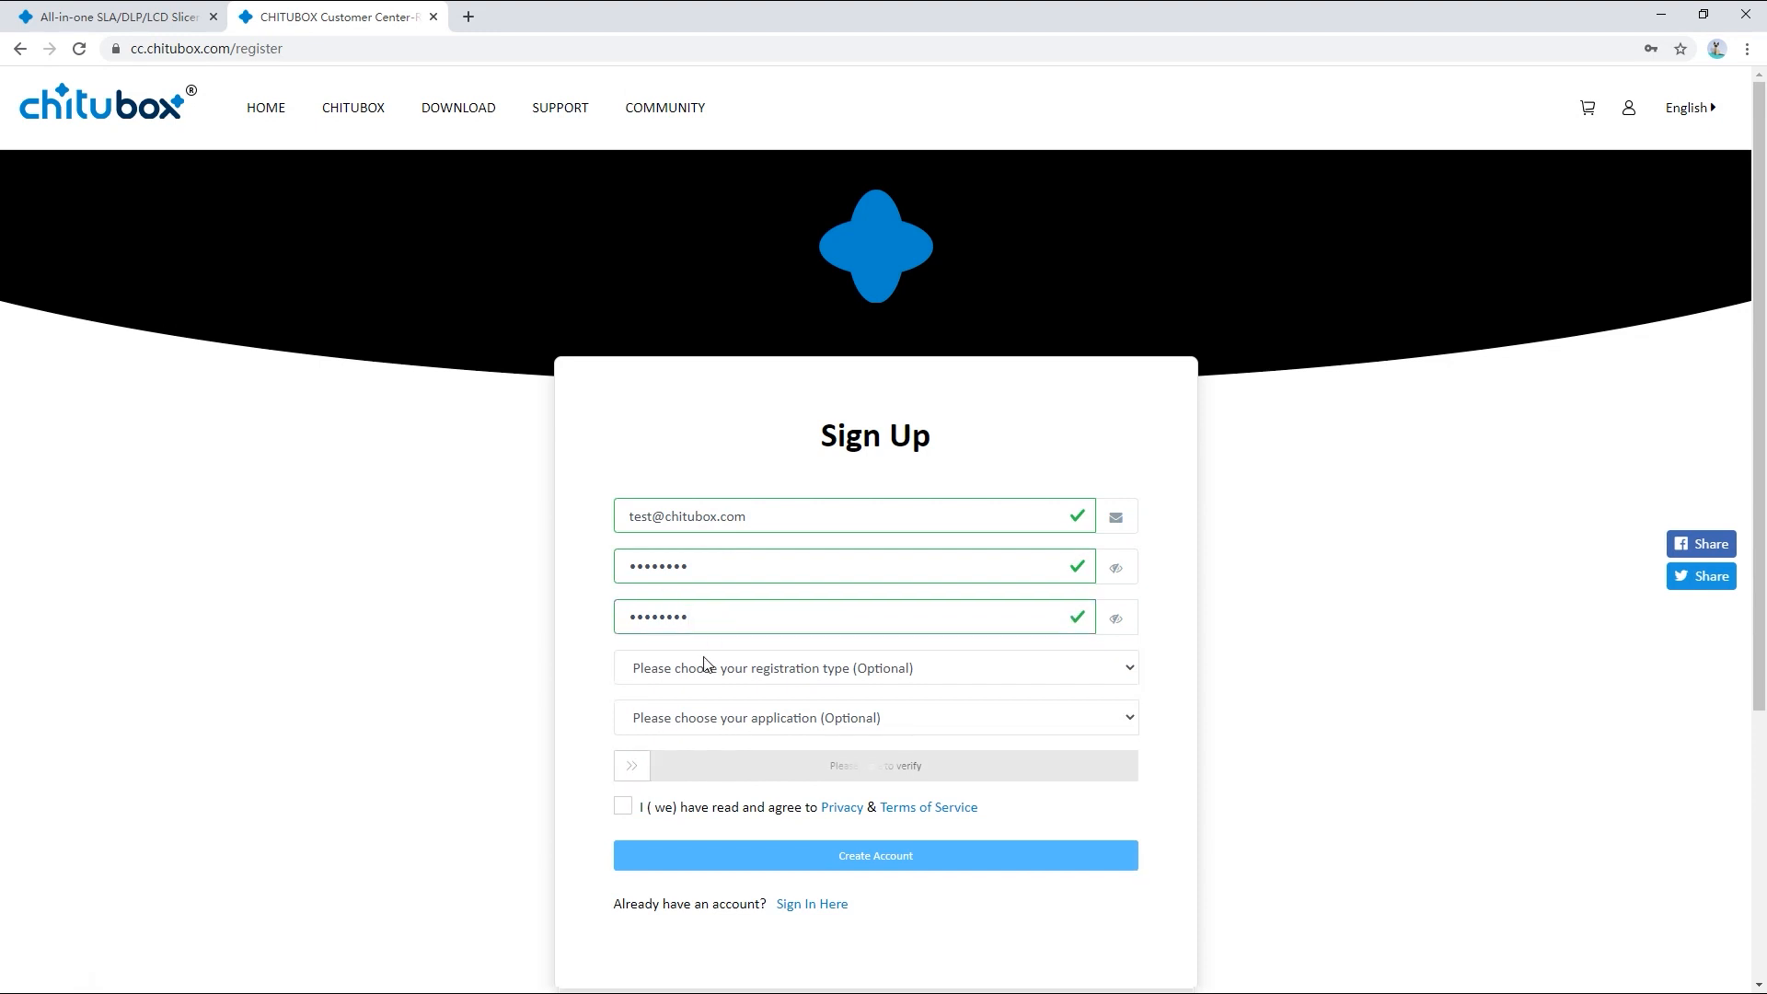
- Choose Personal and Other Products, accept the terms, and submit the registration
left_click(873, 667)
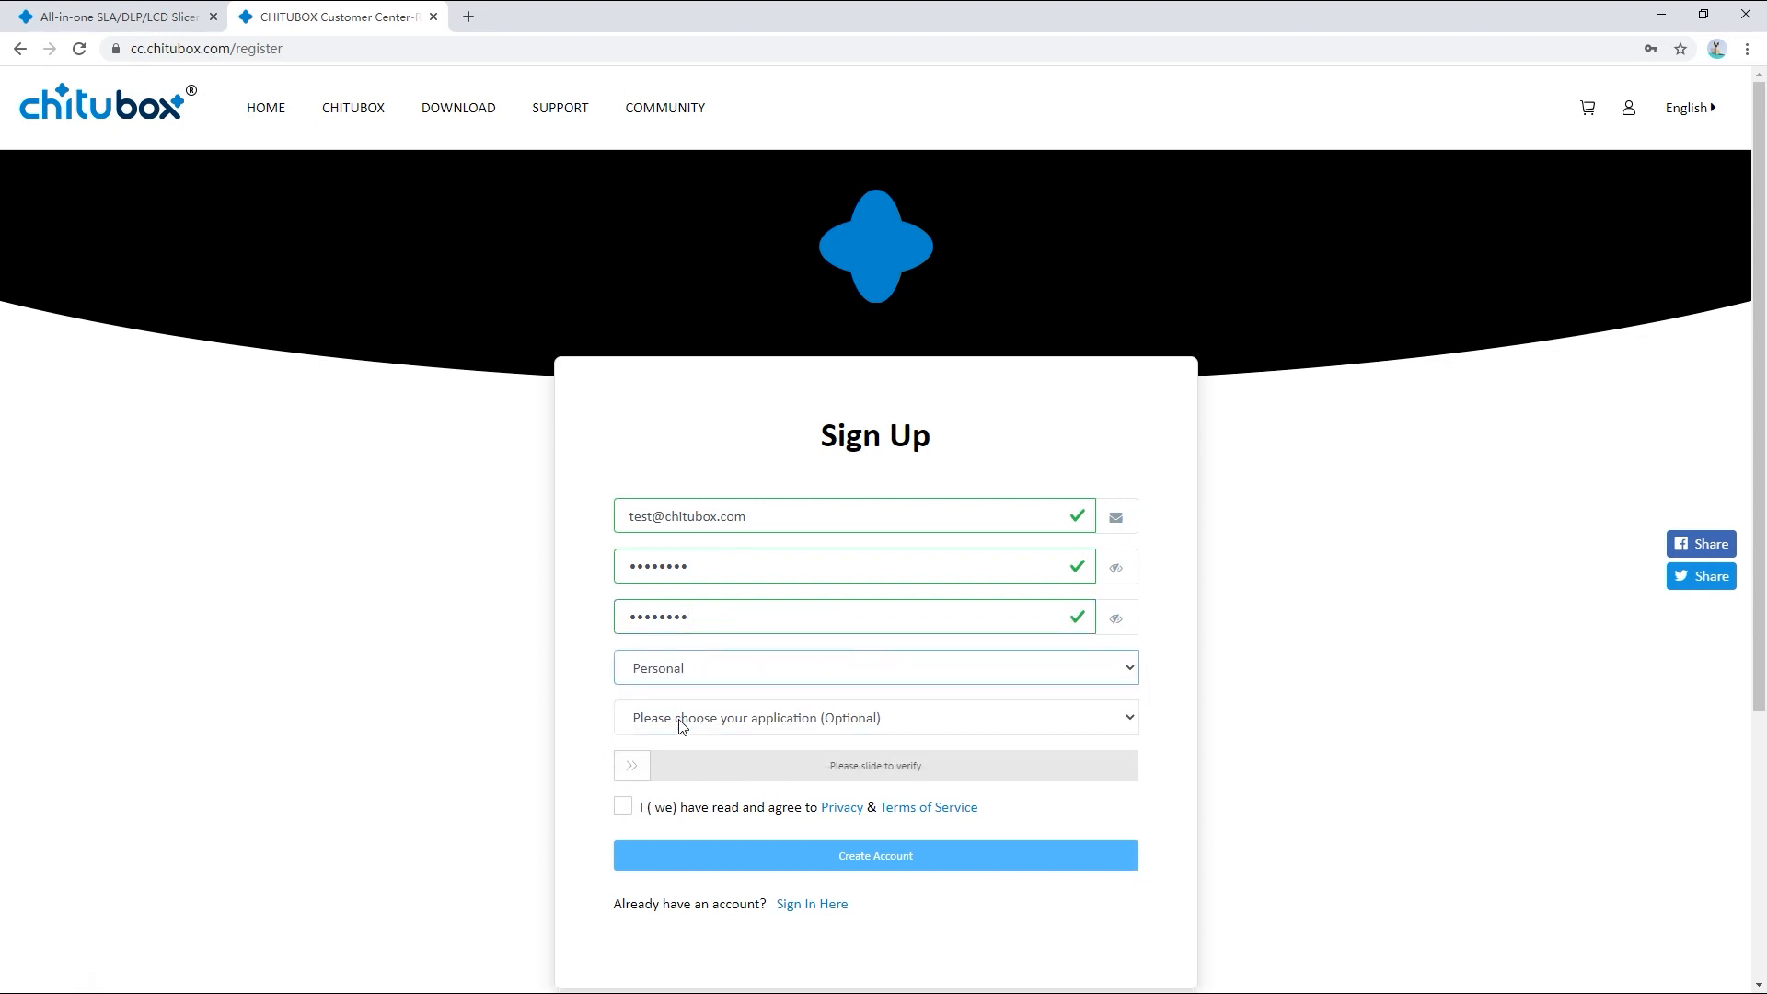
left_click(873, 716)
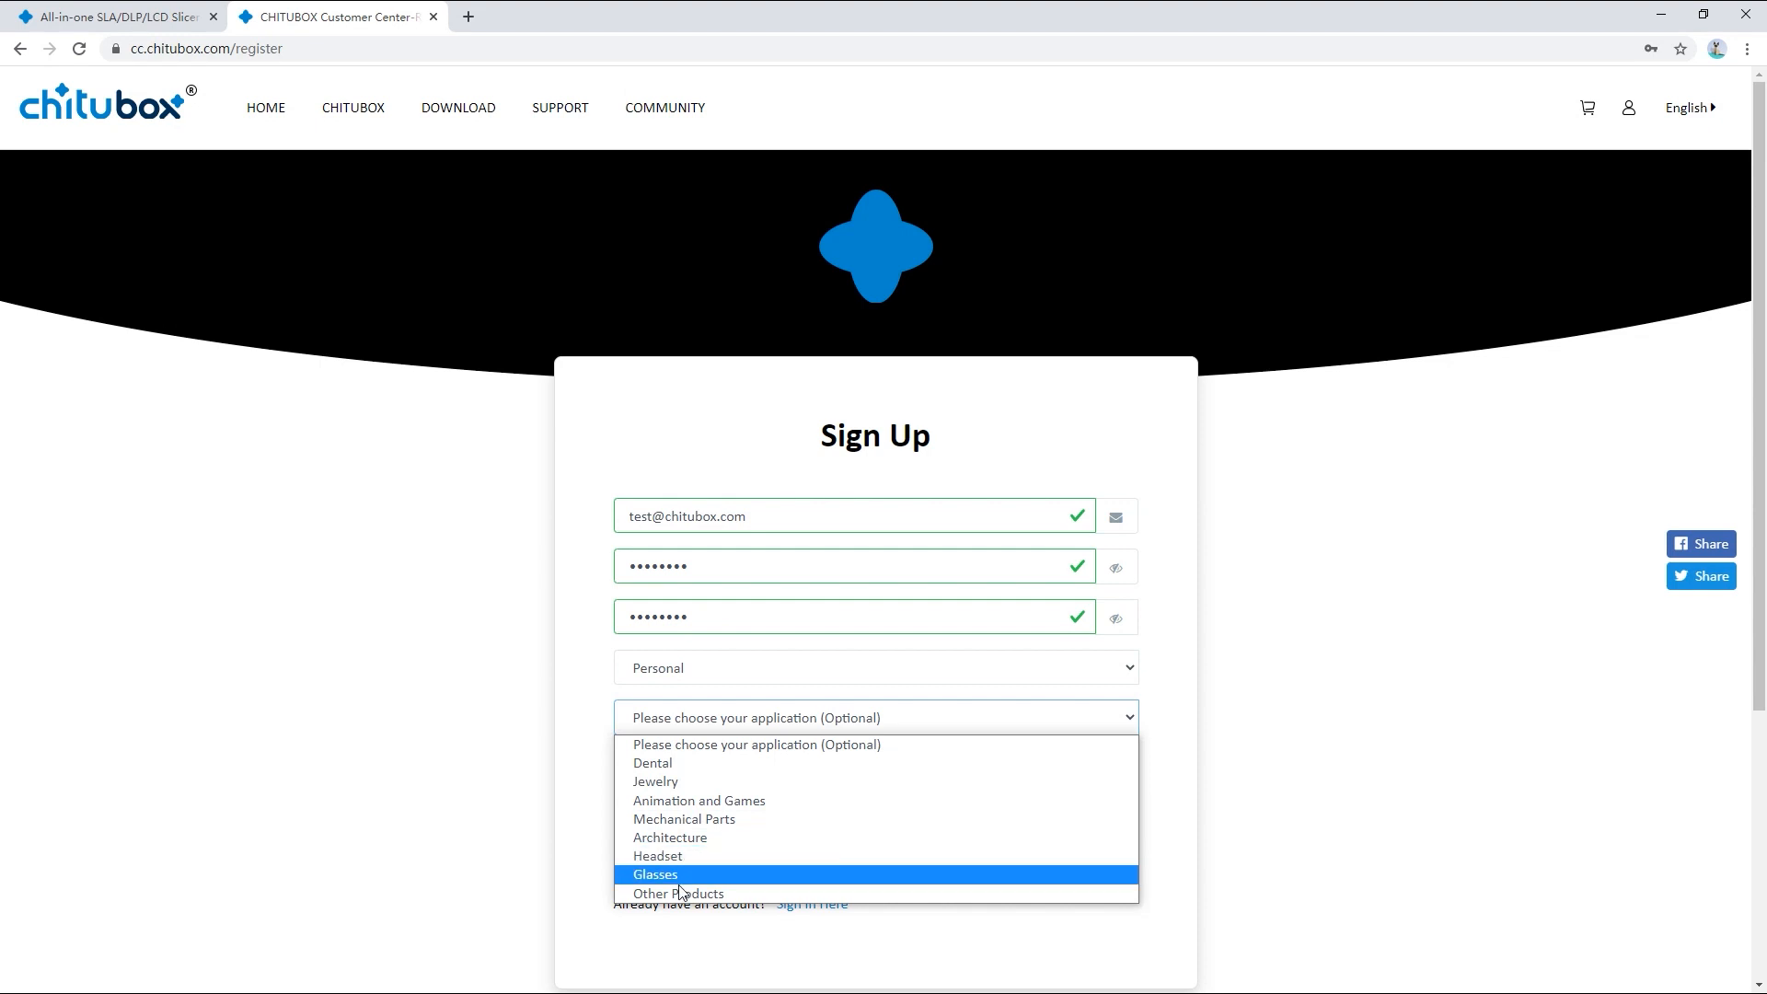
left_click(677, 893)
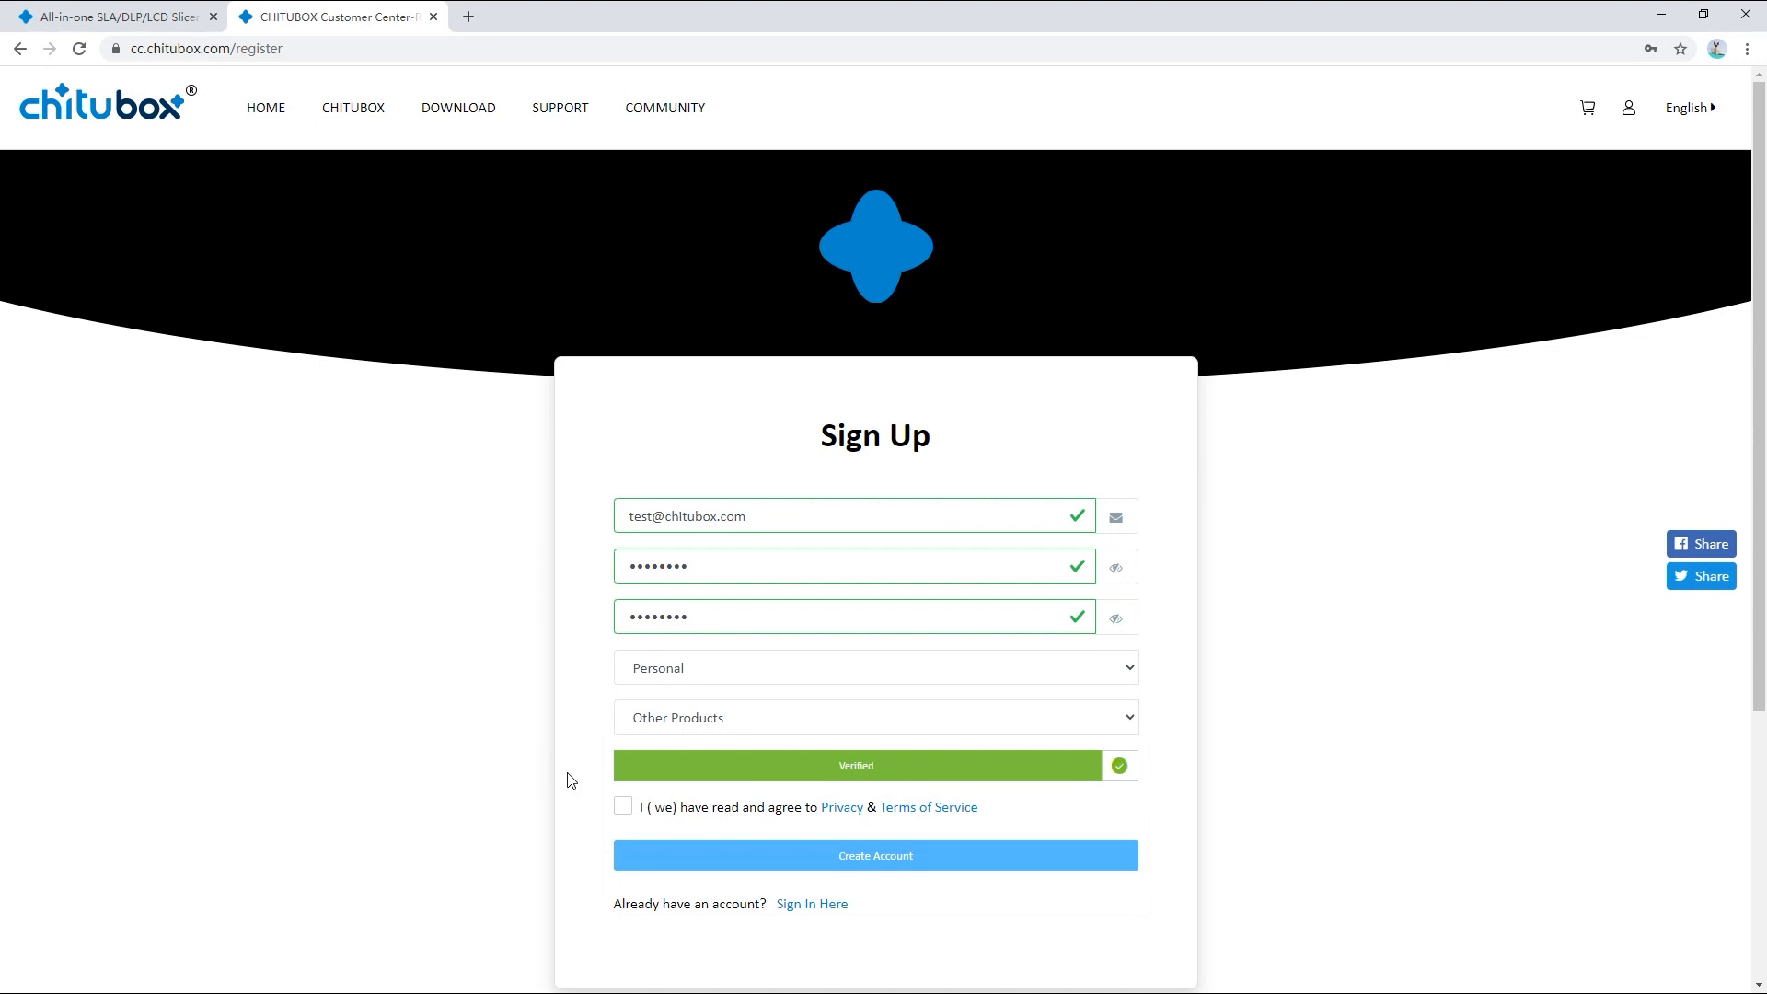
left_click(622, 804)
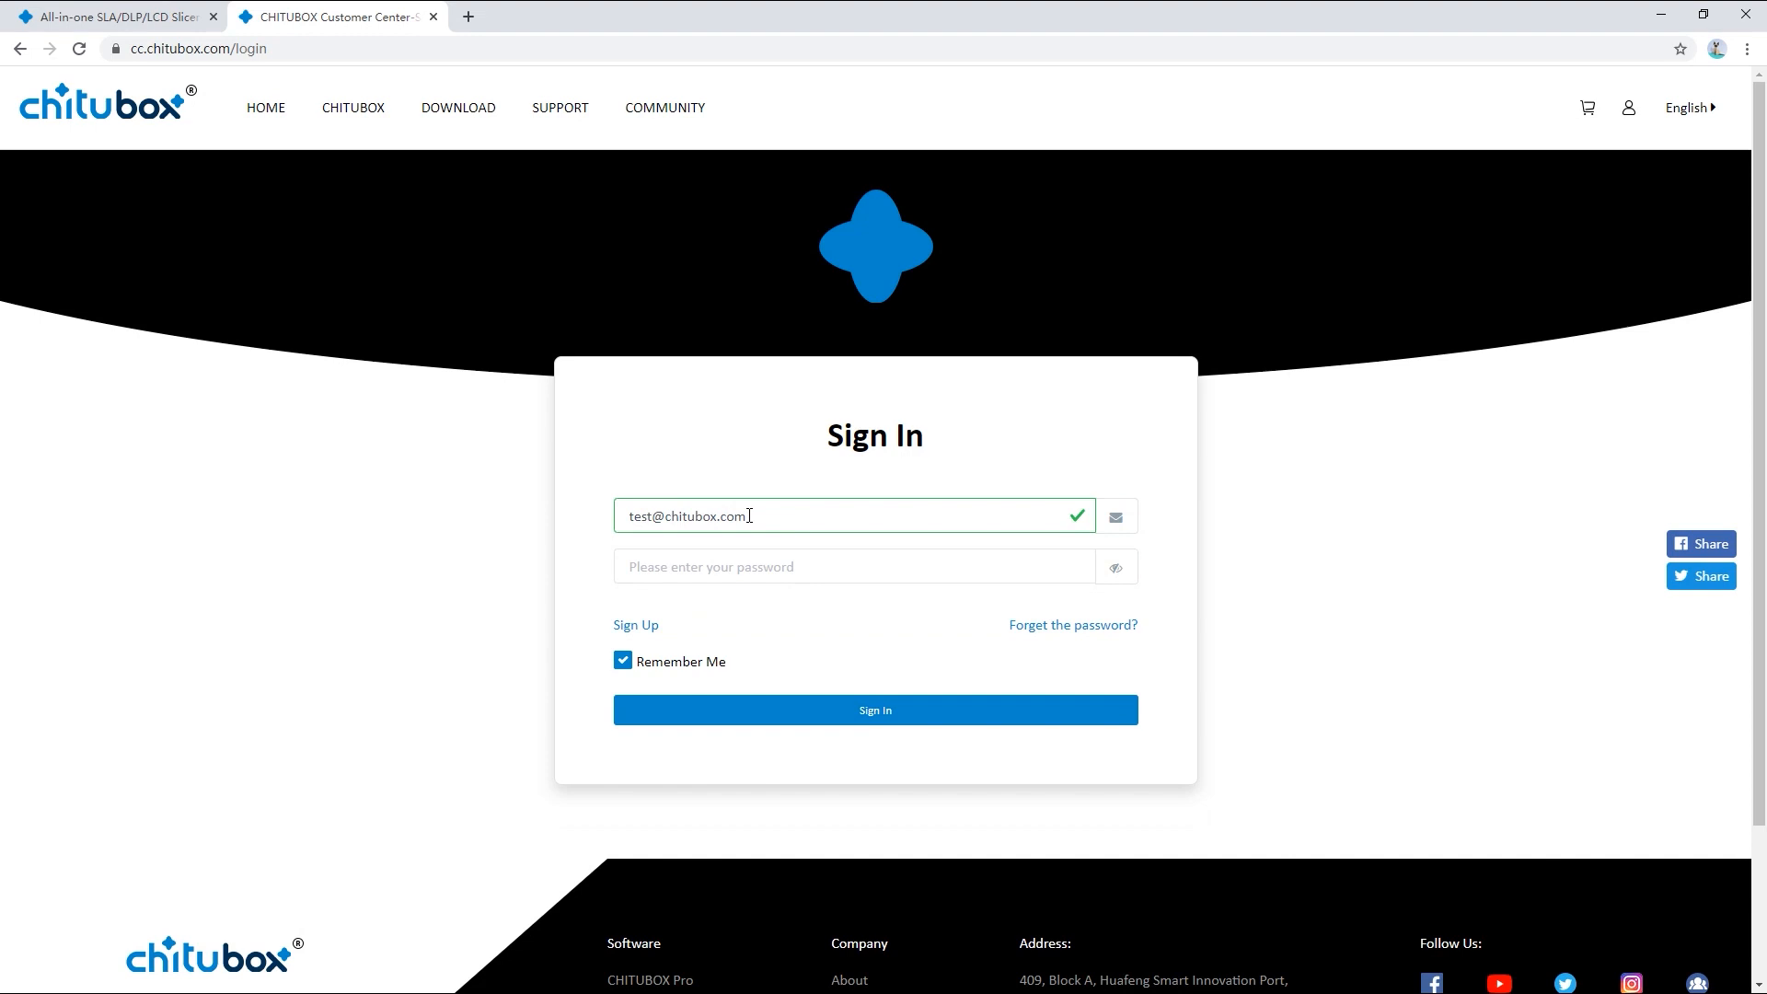
- Enter the new account's password and sign in
left_click(853, 566)
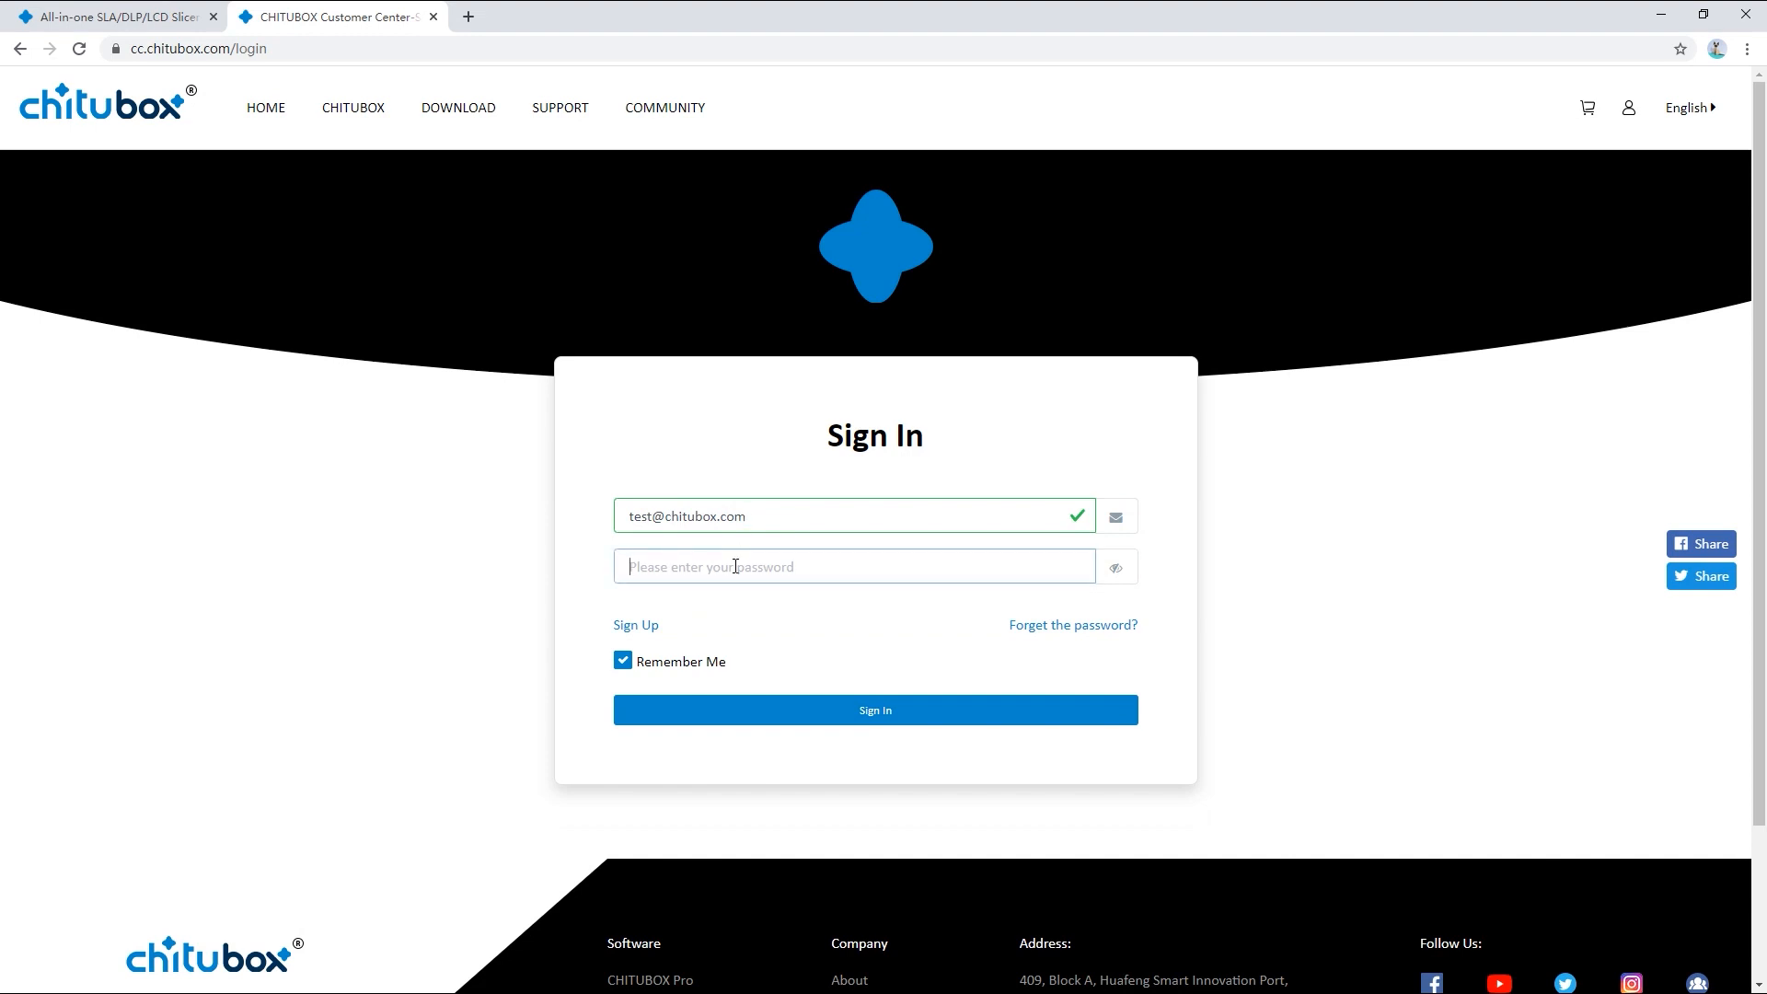
left_click(874, 709)
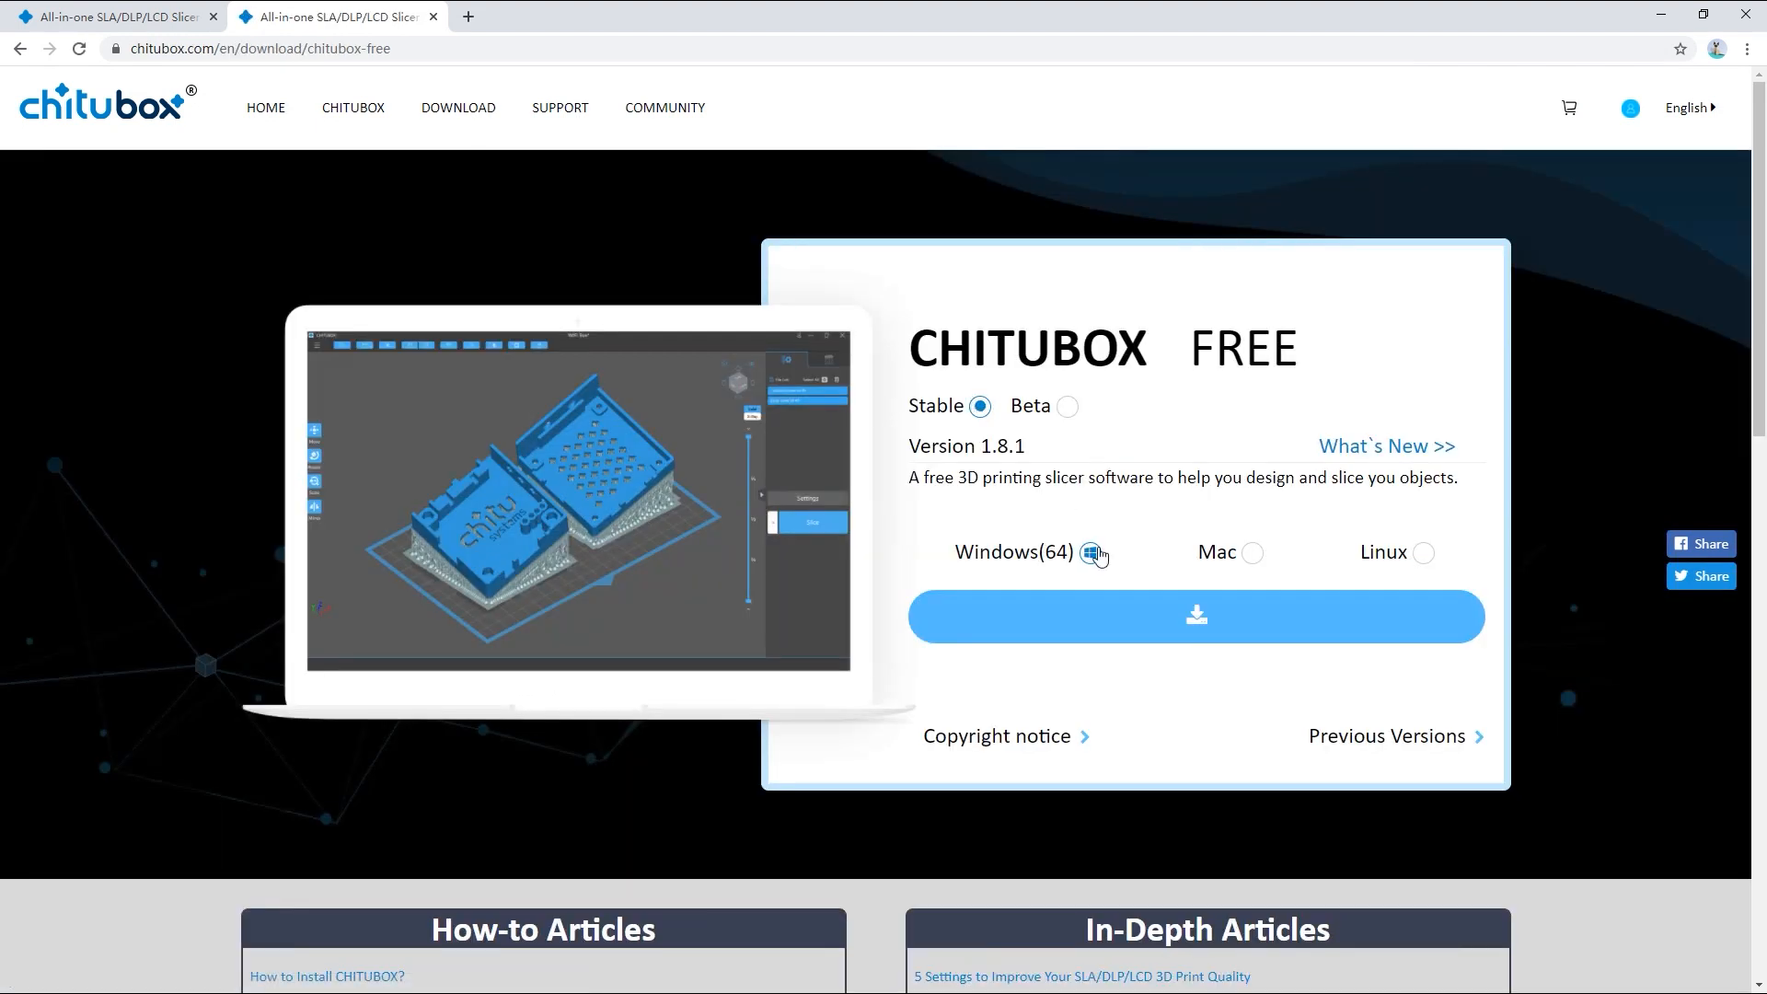
- Start downloading the Windows 64-bit CHITUBOX Free 1.8.1 installer
left_click(1194, 616)
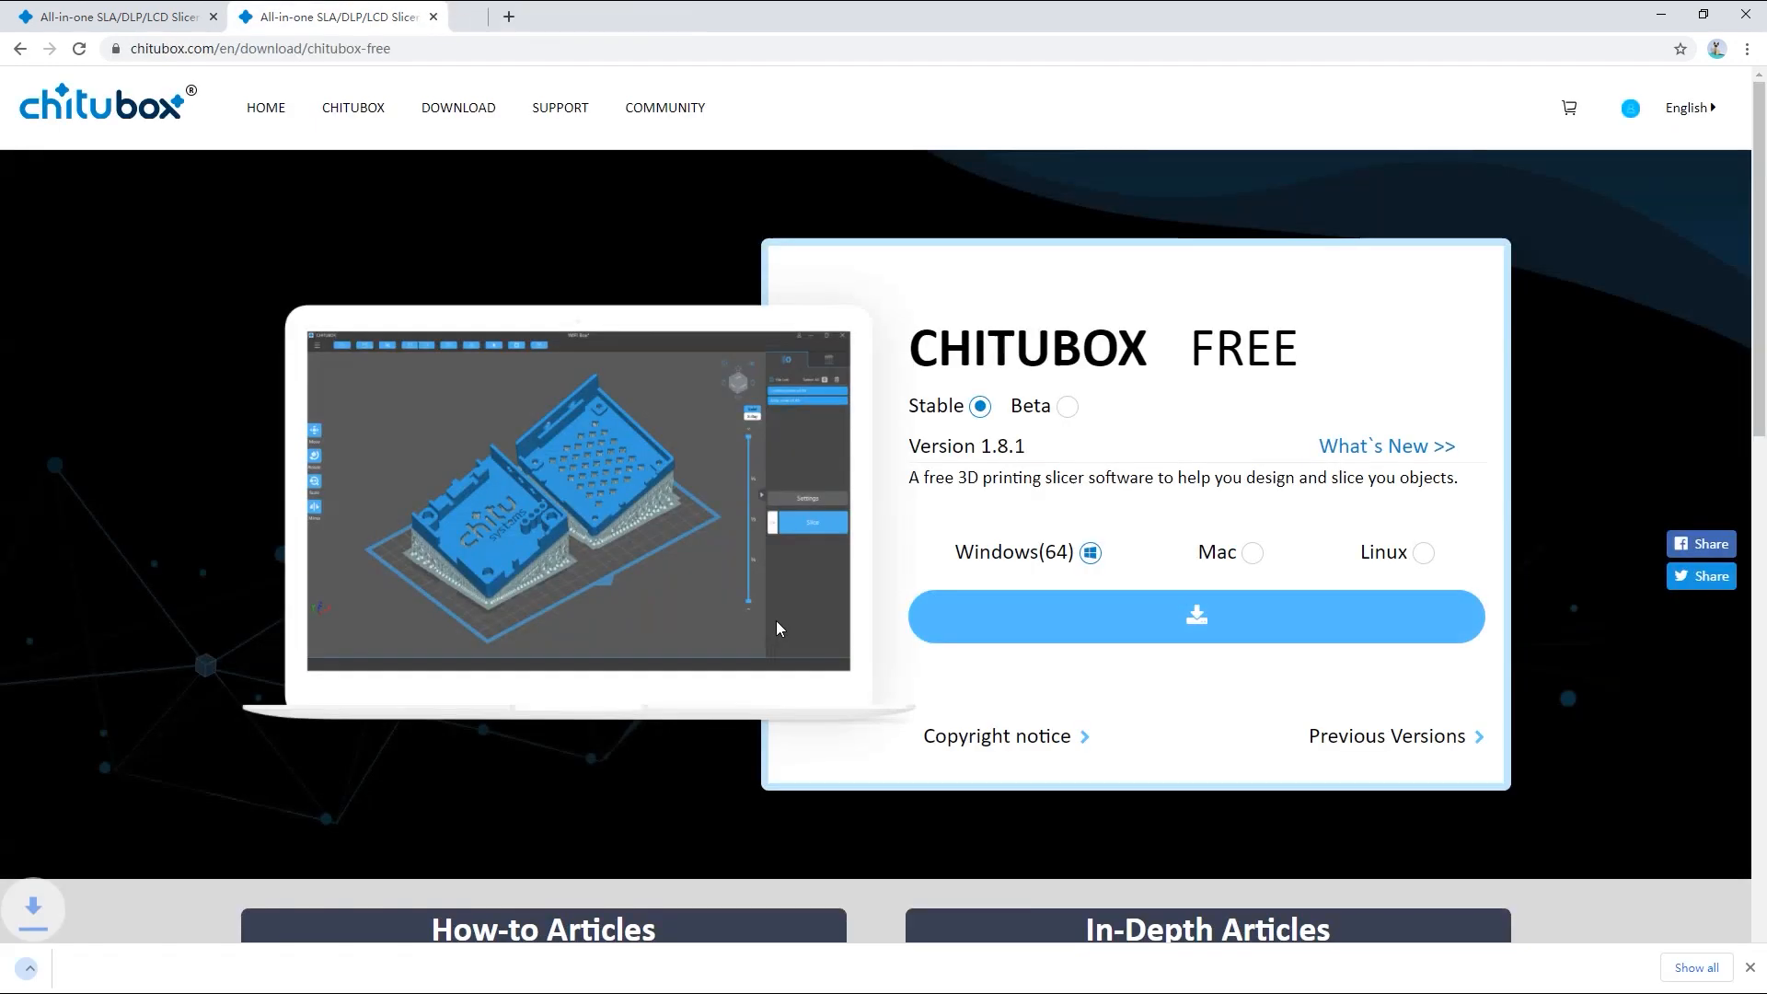
left_click(1194, 617)
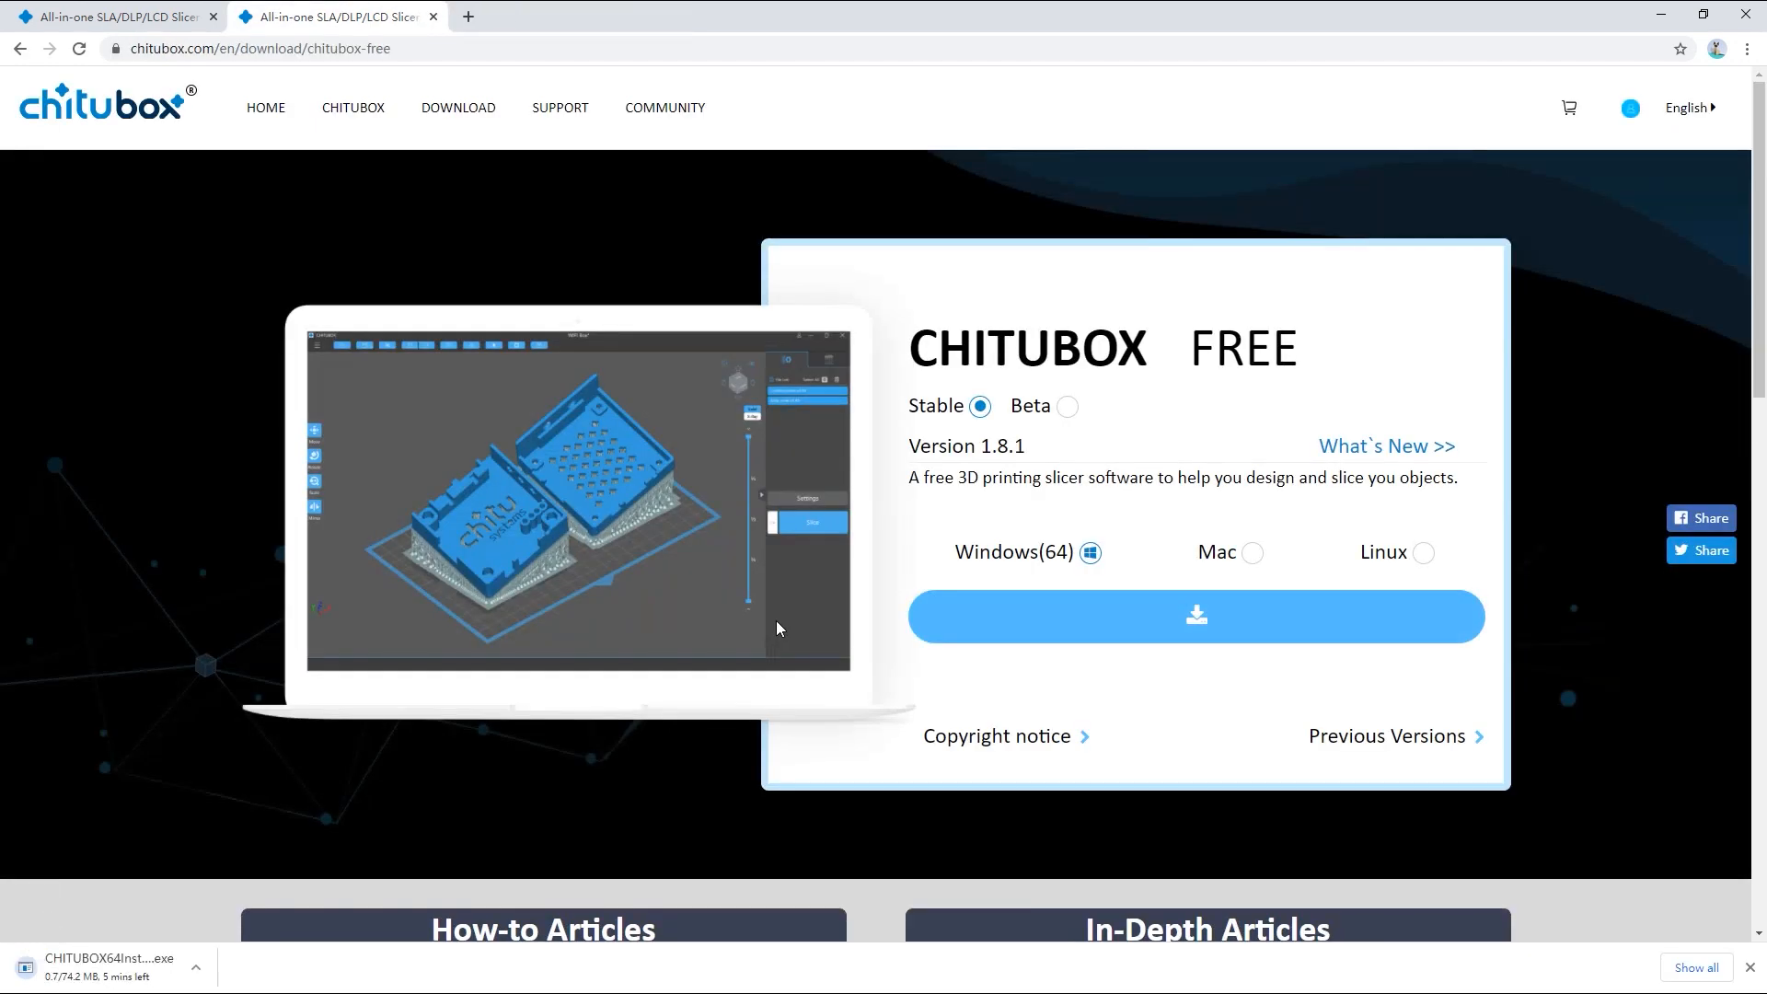
left_click(1195, 616)
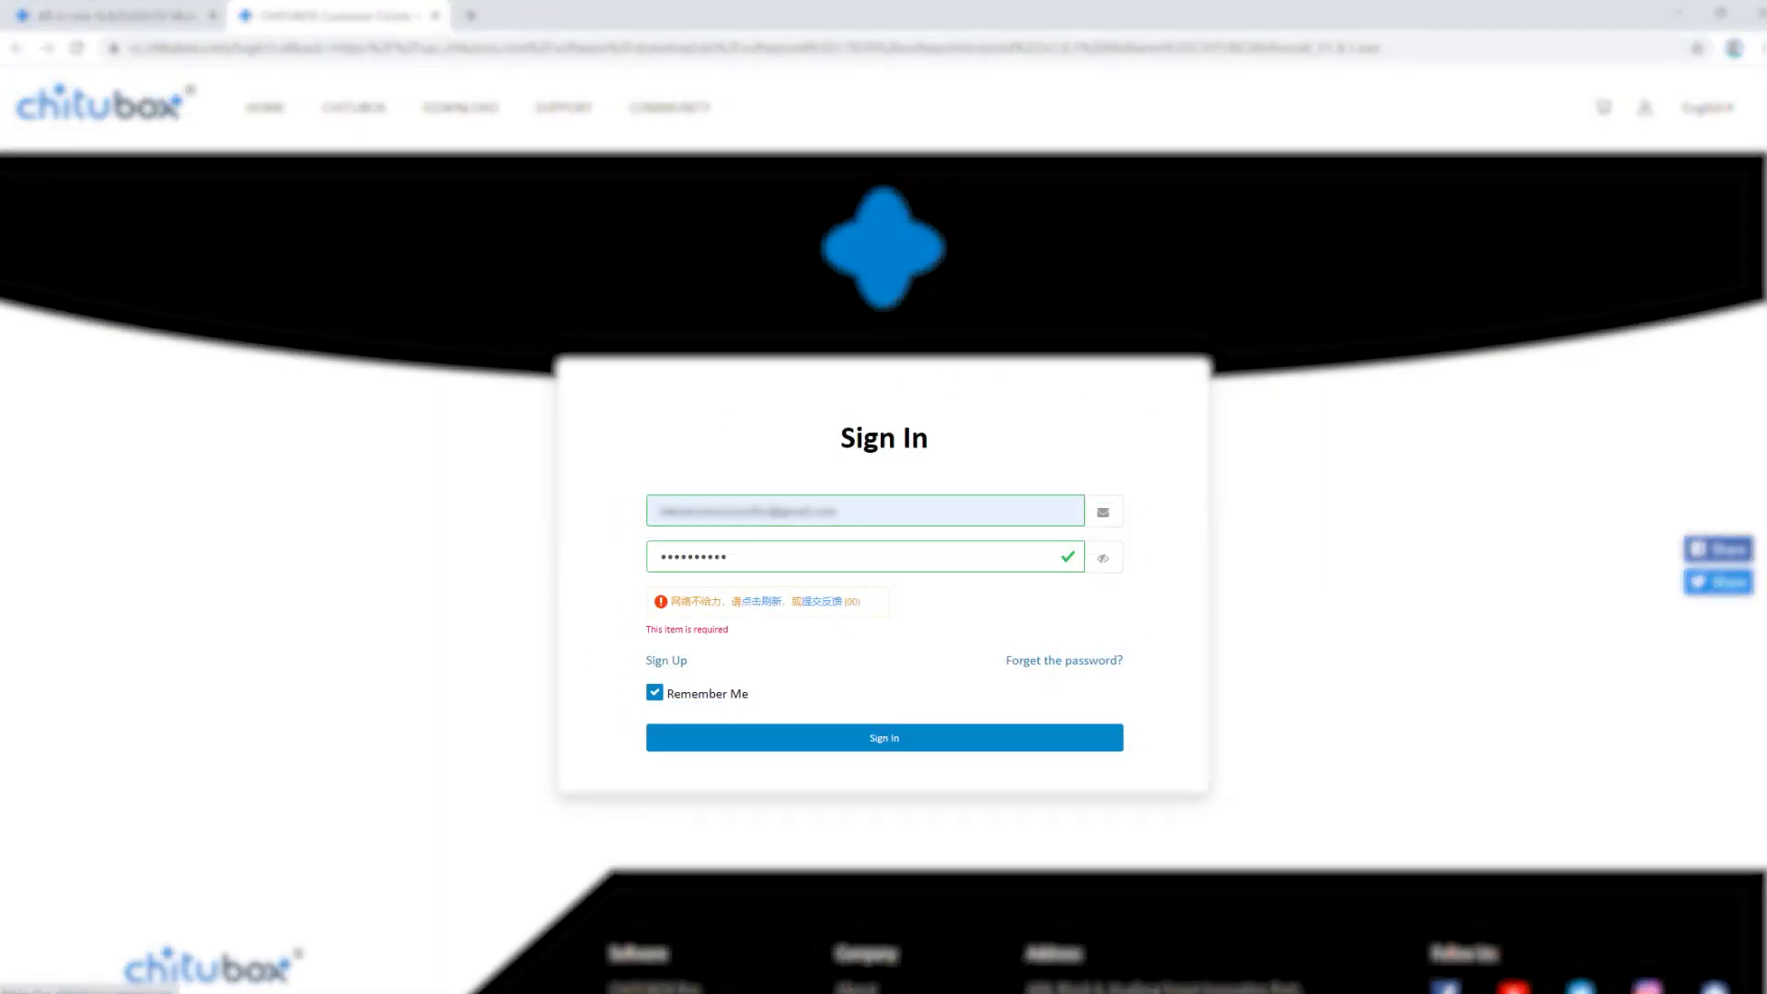
- Return to the download page and open CHITUBOX Free Previous Versions (1.8.1, Feb 5, 2021)
left_click(664, 659)
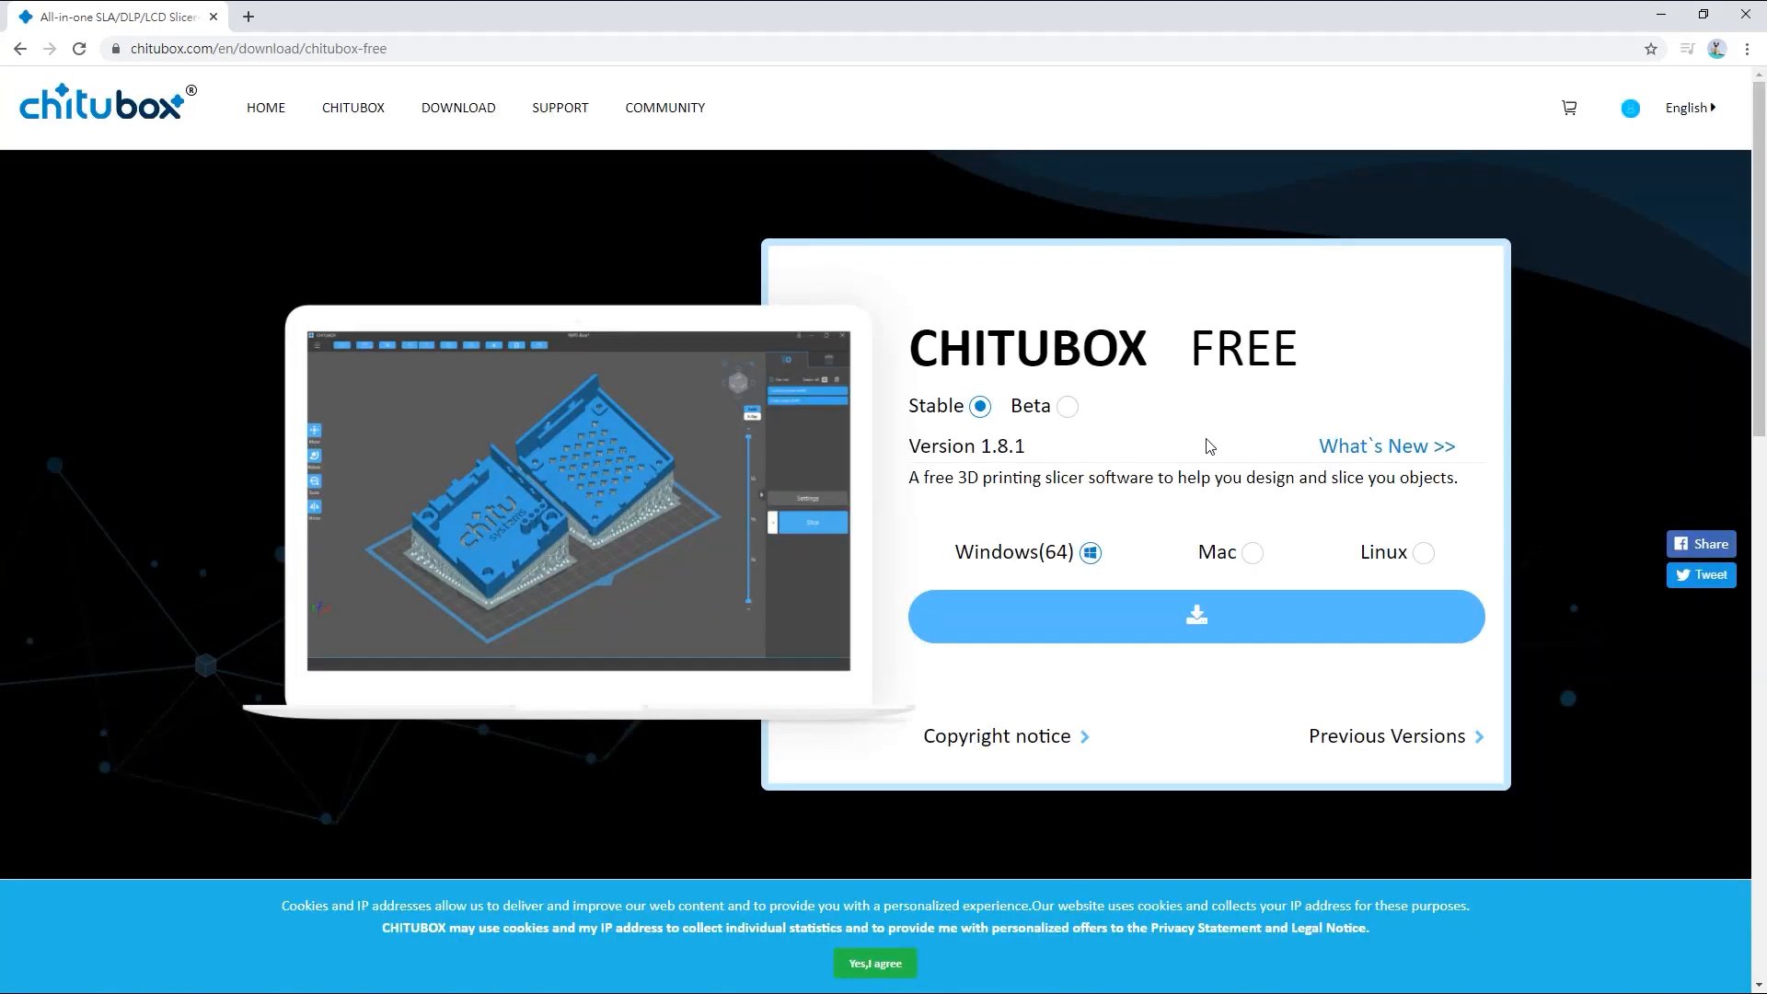
mouse_move(1358, 738)
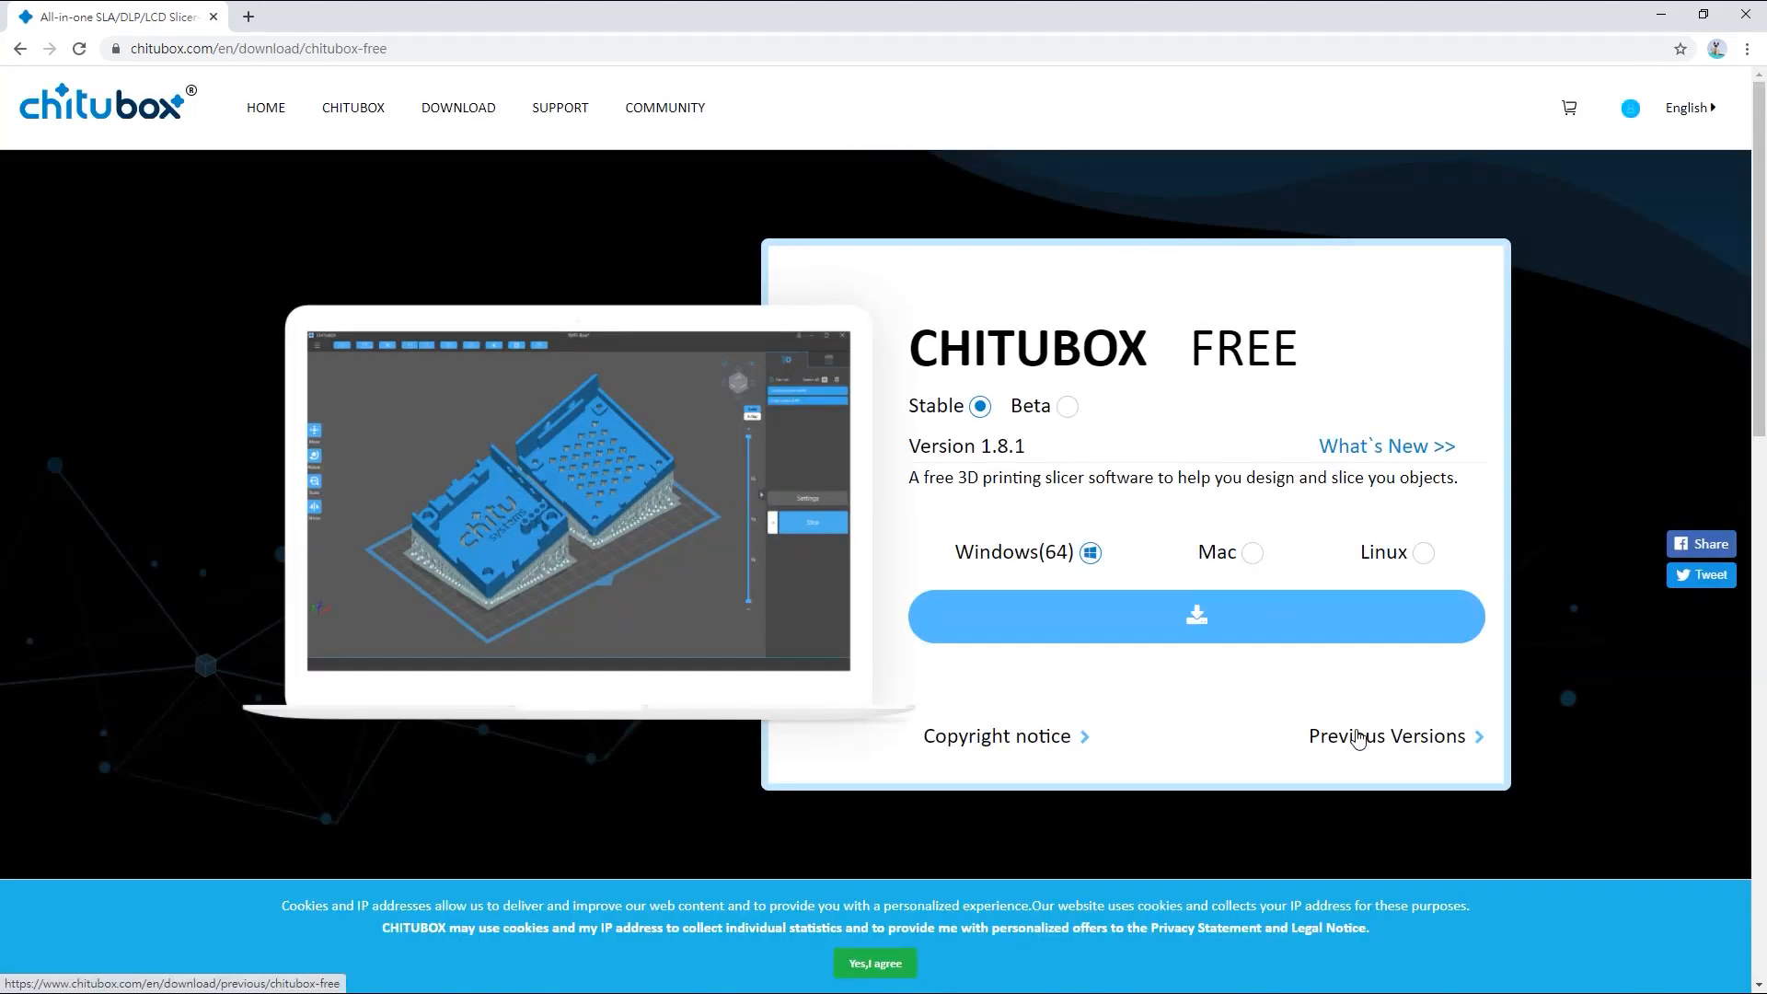
left_click(1389, 736)
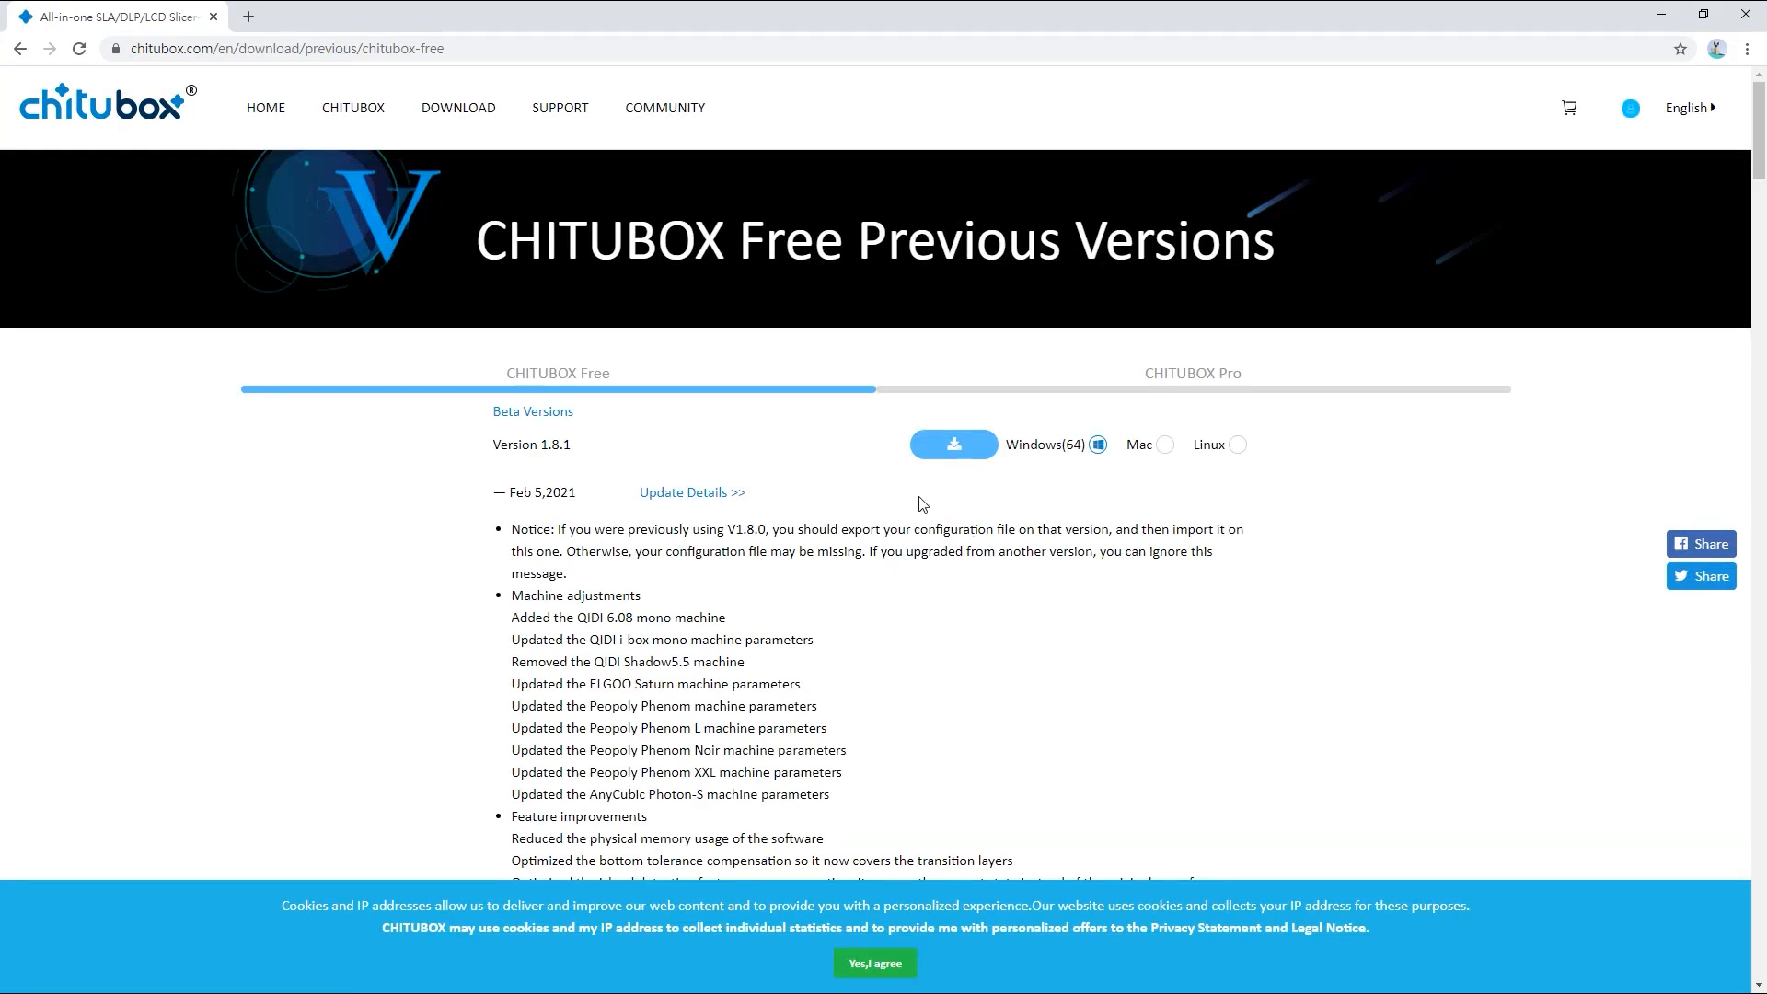
- Scroll through older releases 1.7.0, 1.6.5.1, 1.6.5 and 1.6.3
scroll("down", 3)
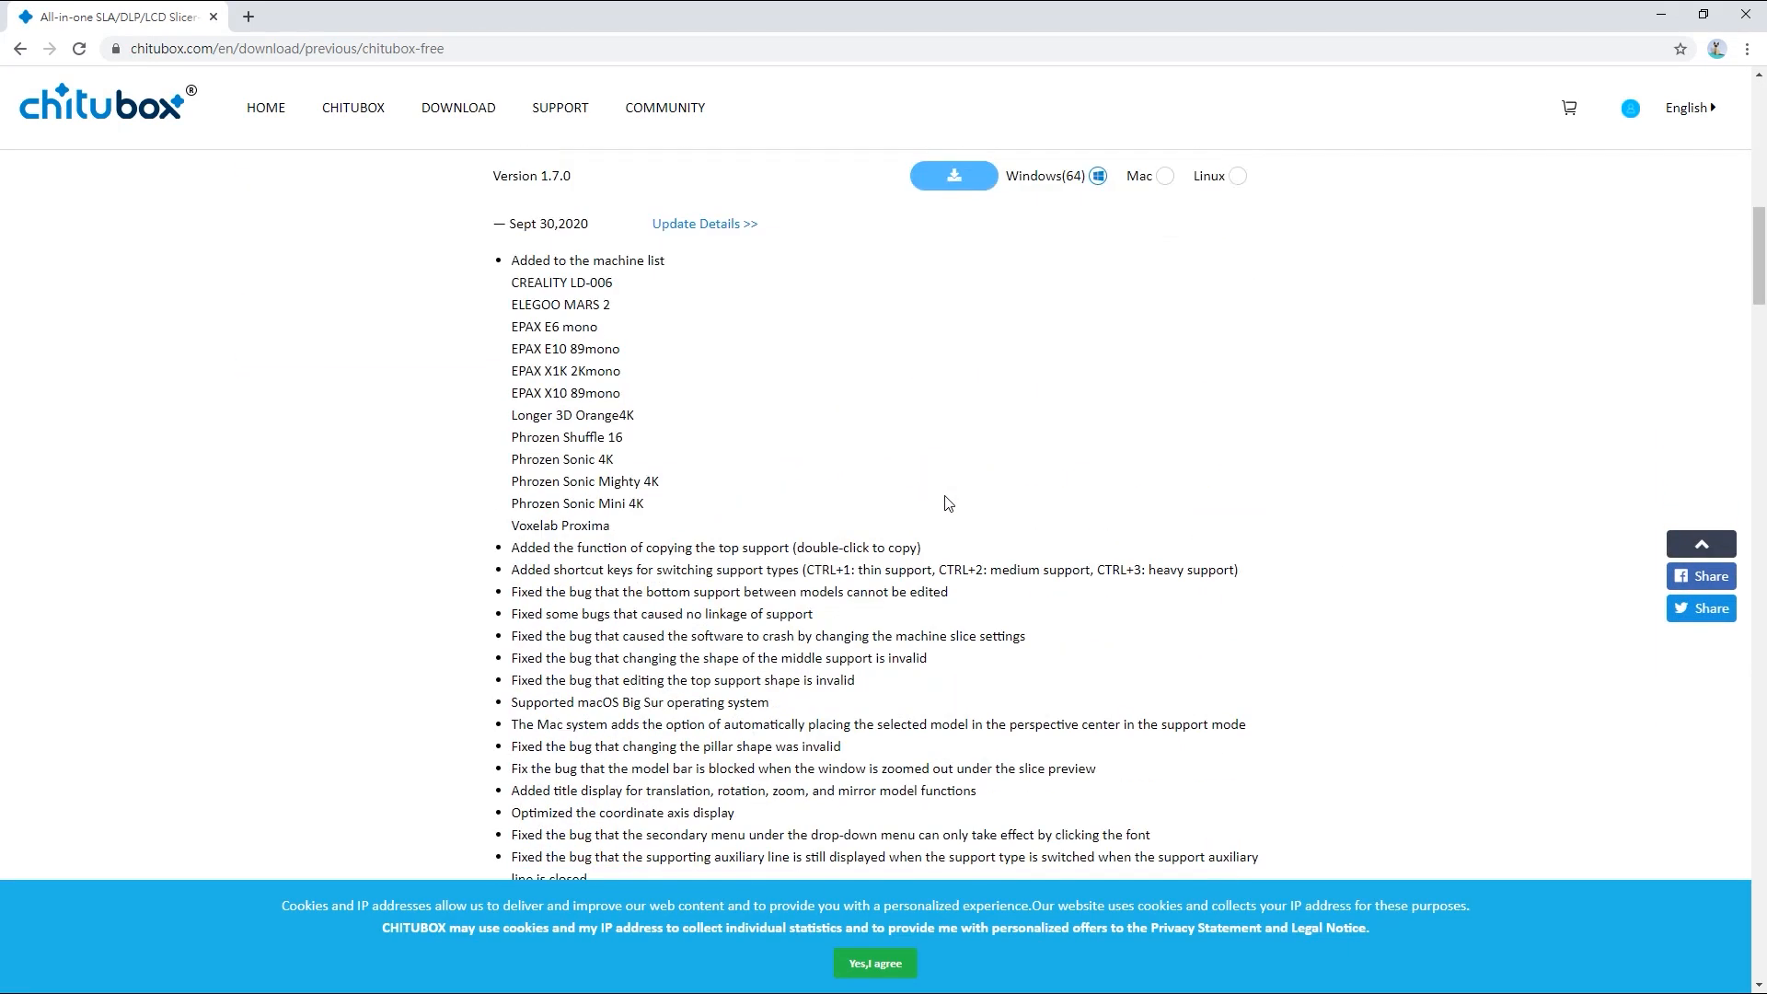
scroll("down", 3)
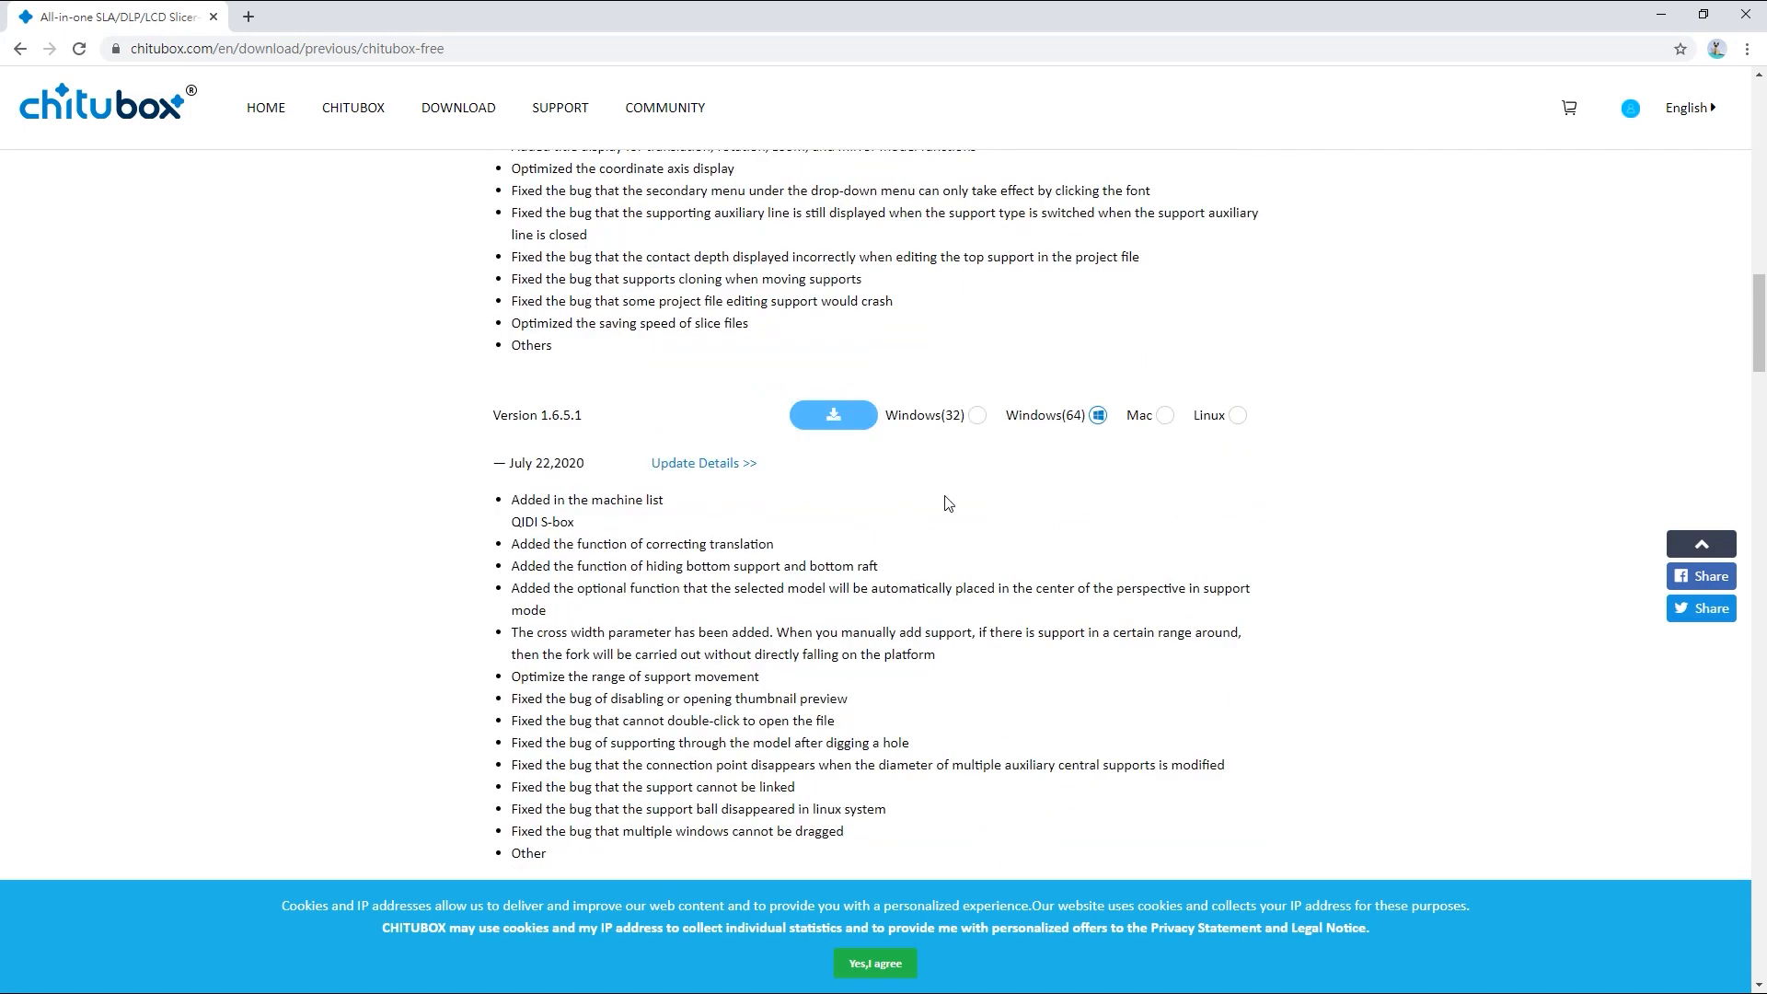
scroll("down", 3)
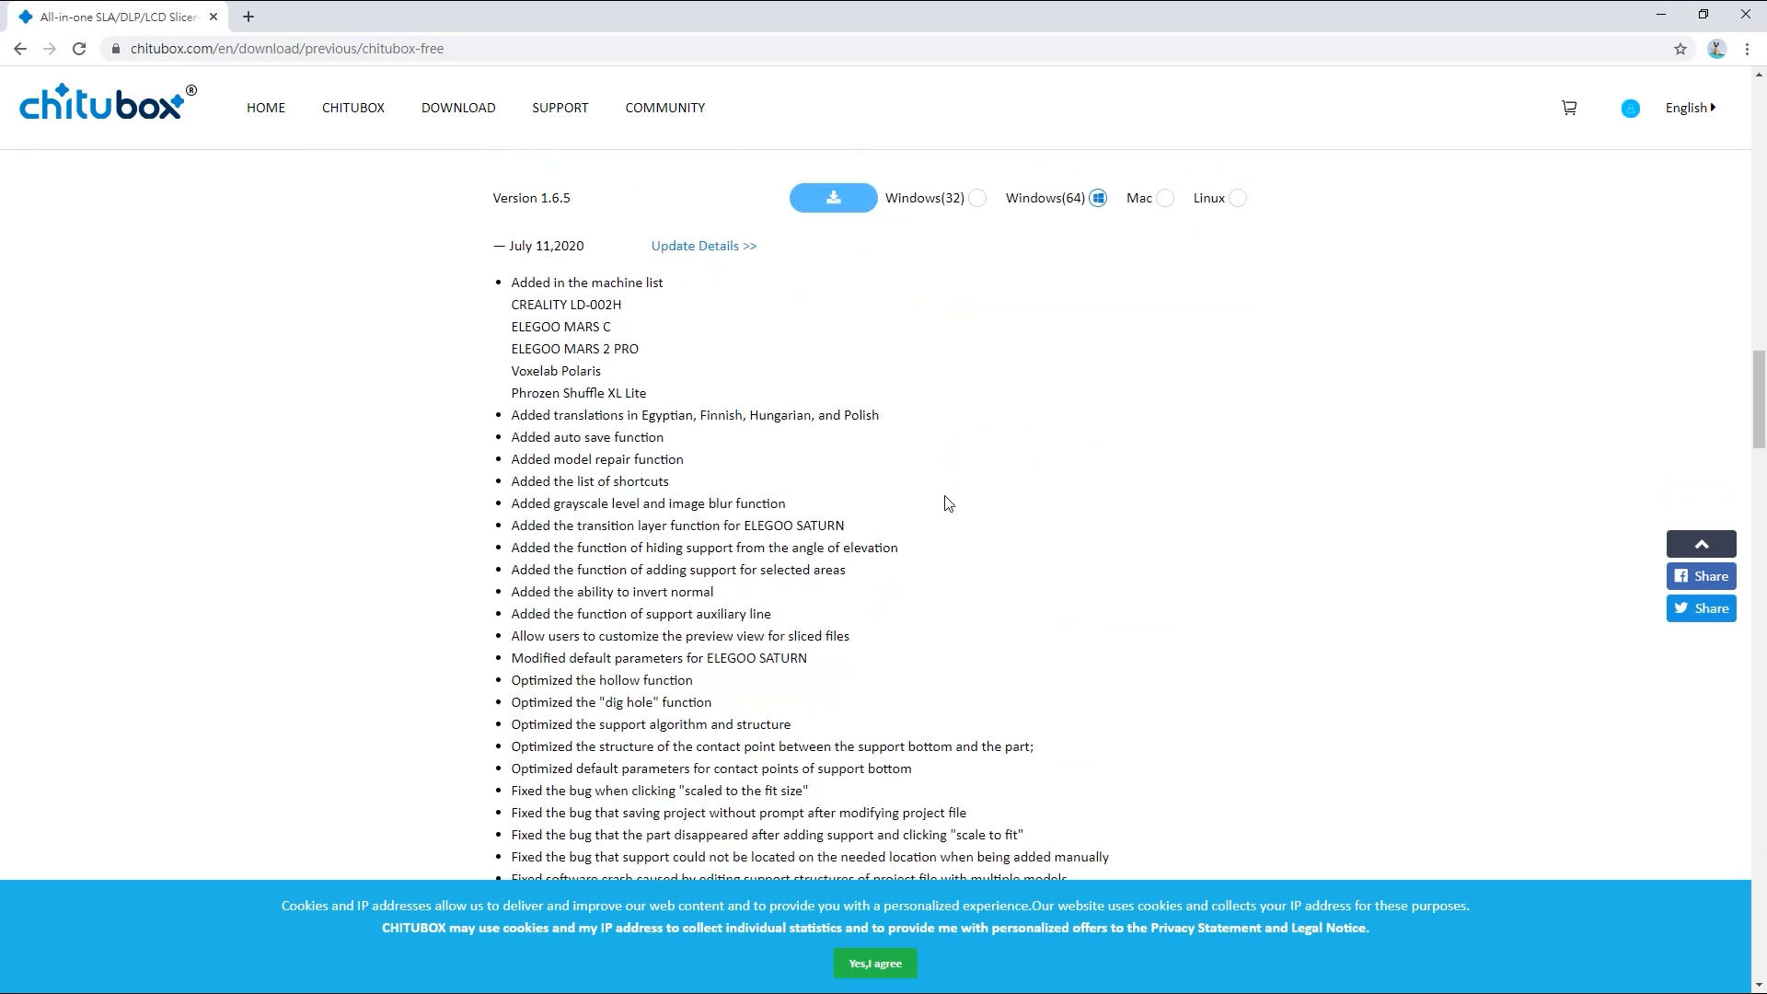
scroll("down", 3)
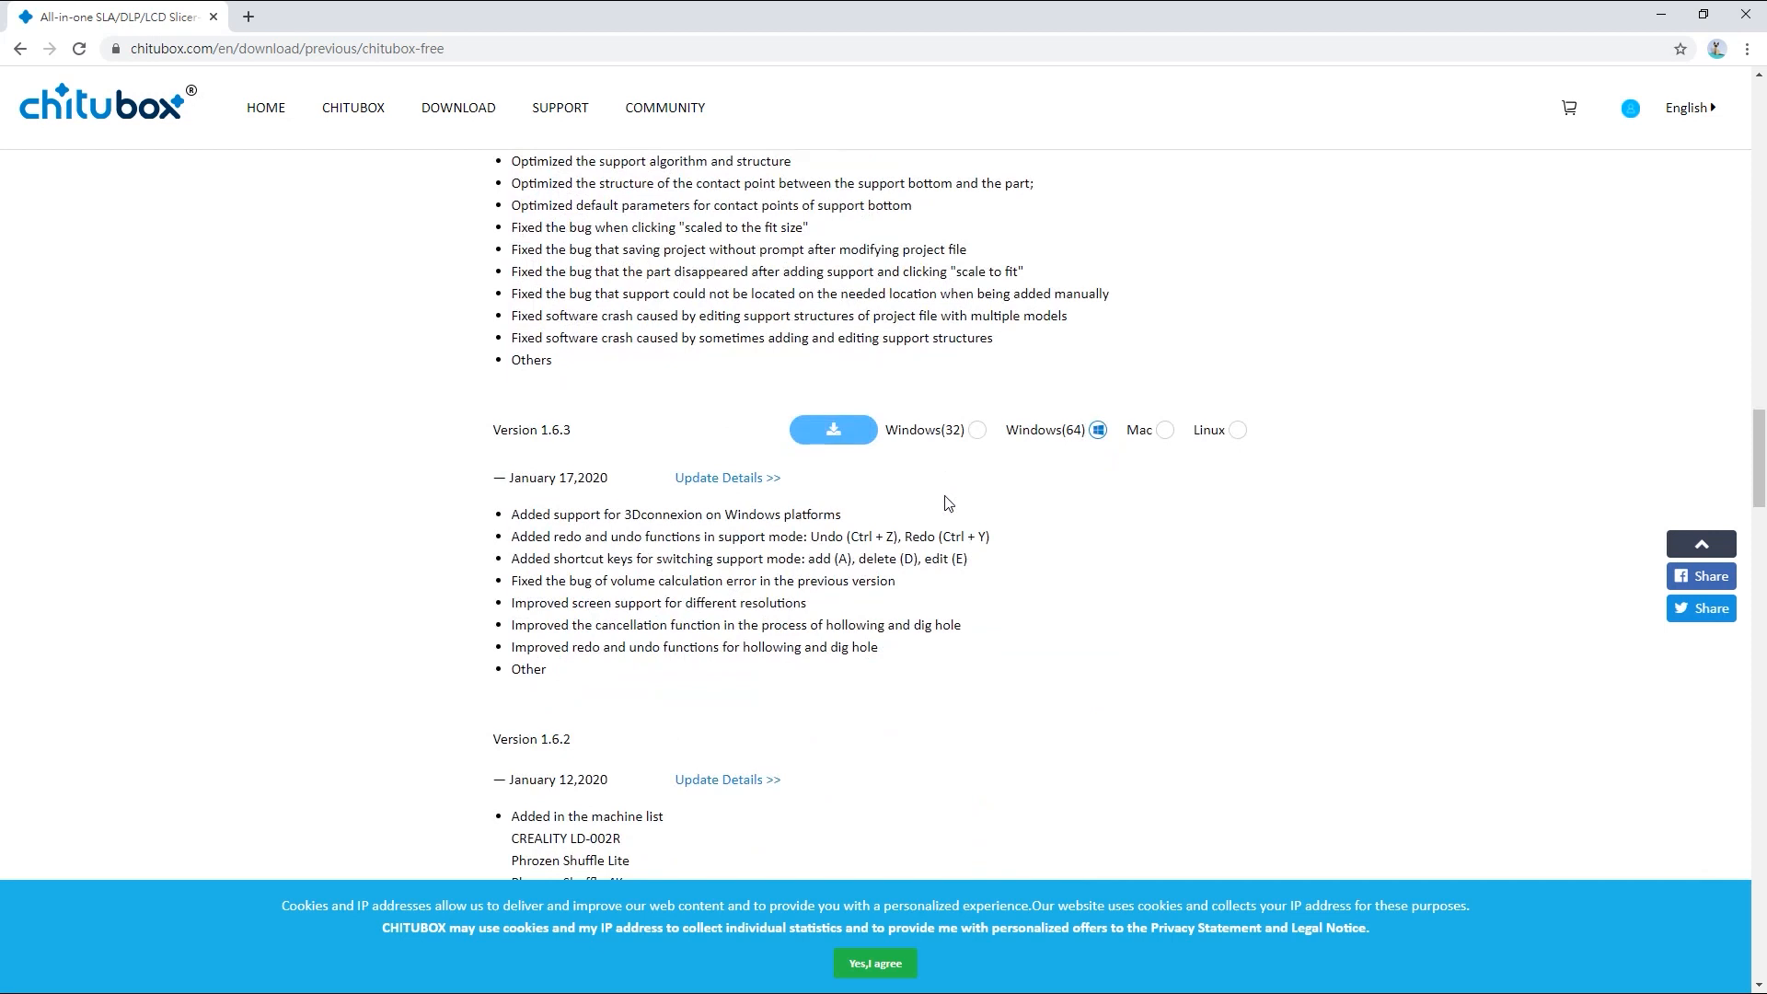
scroll("up", 3)
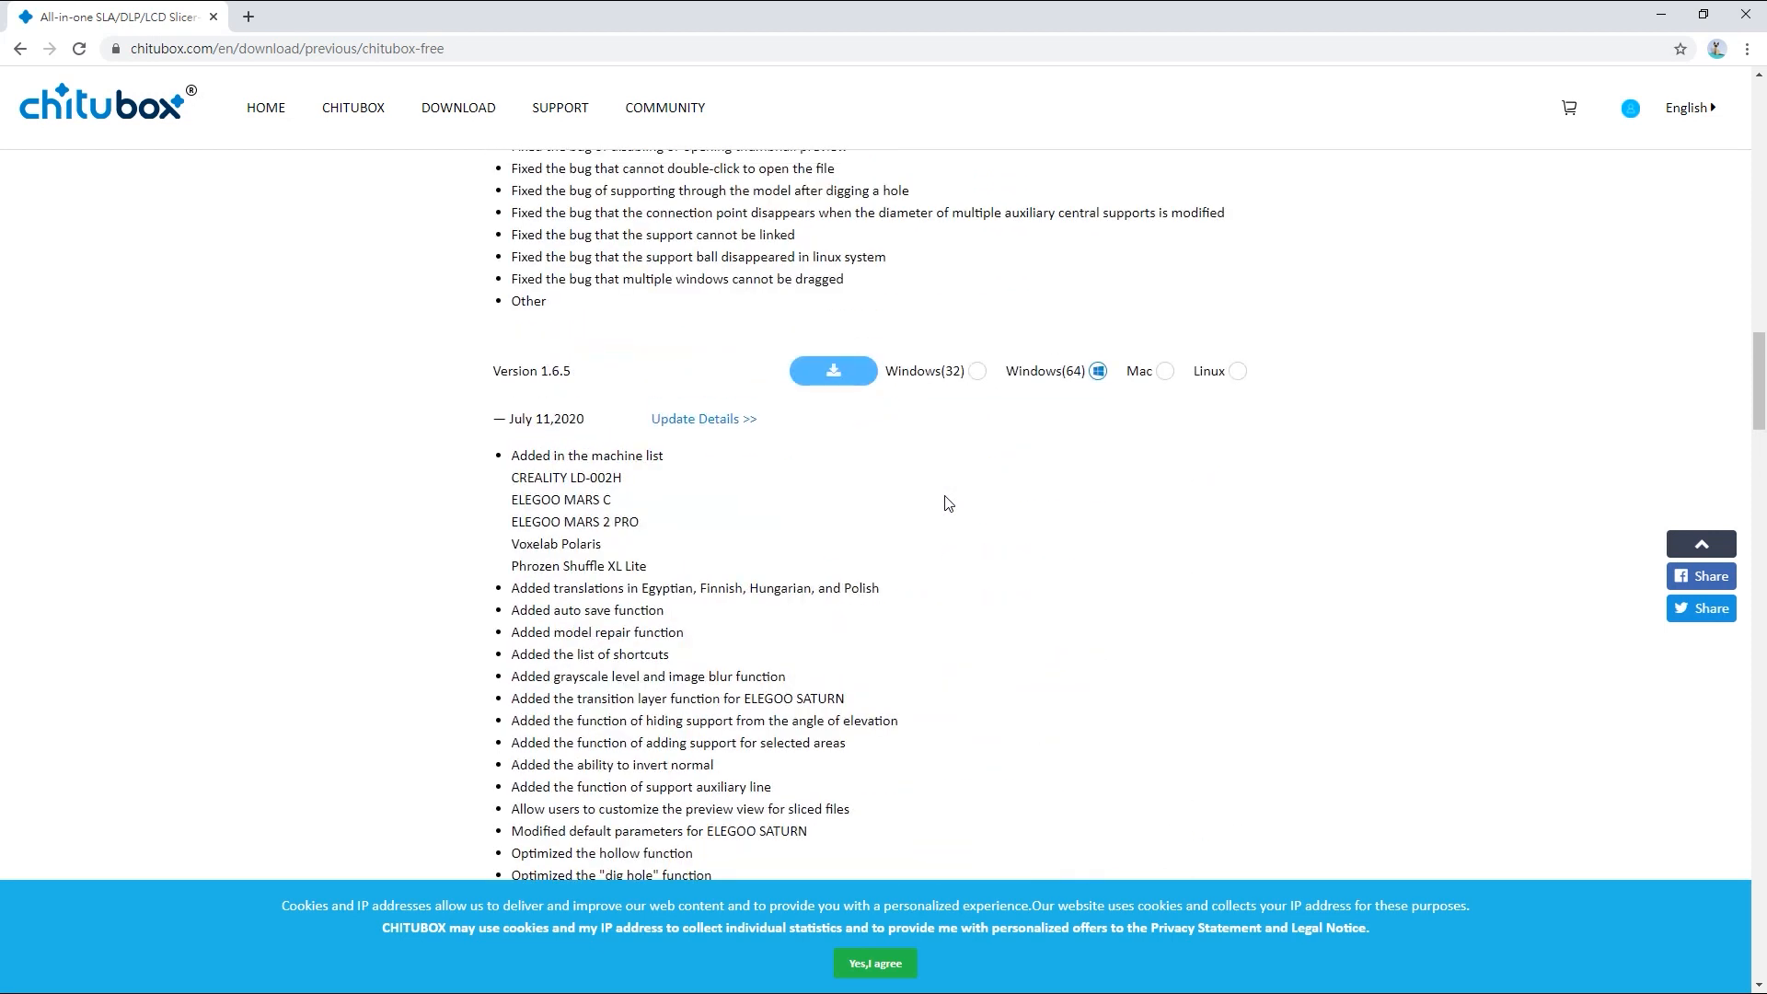